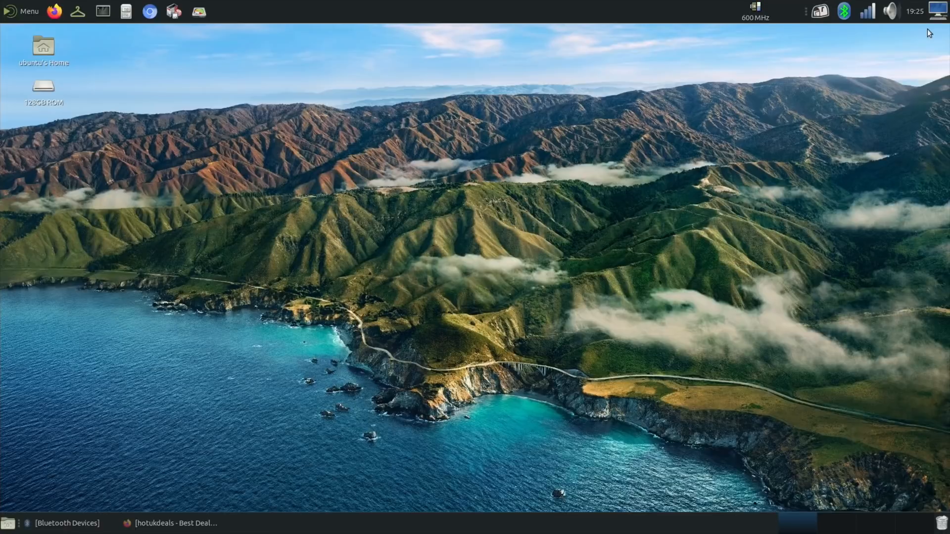
{"action": "mouse_move", "coordinate": [690, 22]}
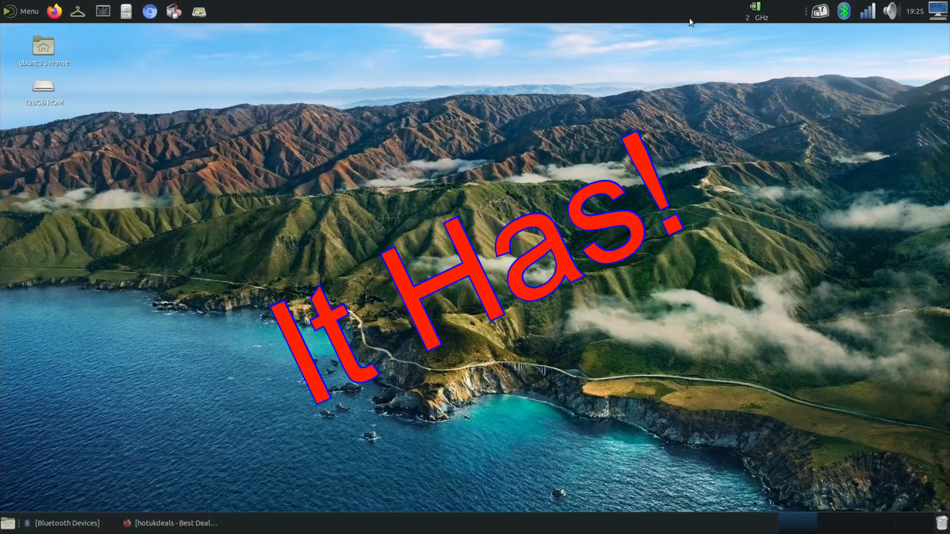
{"action": "mouse_move", "coordinate": [428, 7]}
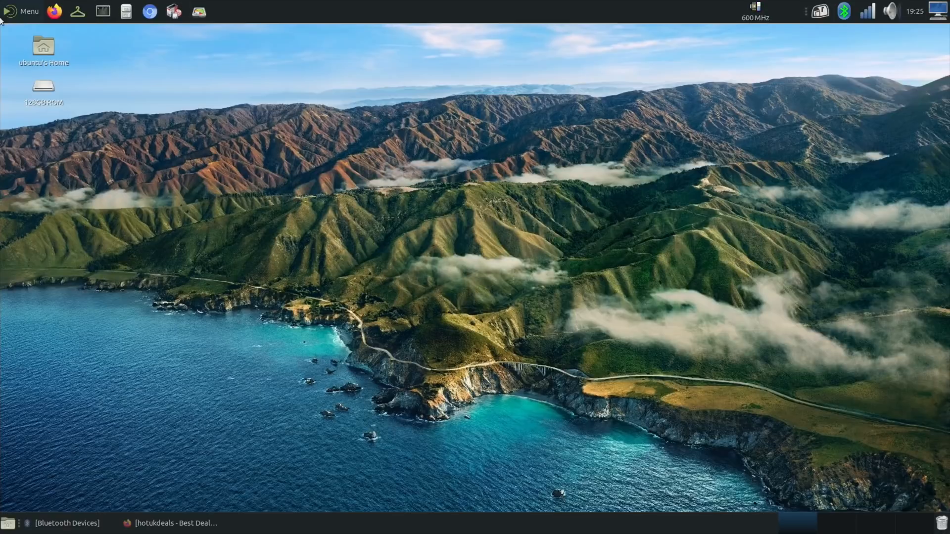
Step: Bring the hotukdeals Firefox window forward and scroll down through the deals feed
{"action": "left_click", "coordinate": [23, 11]}
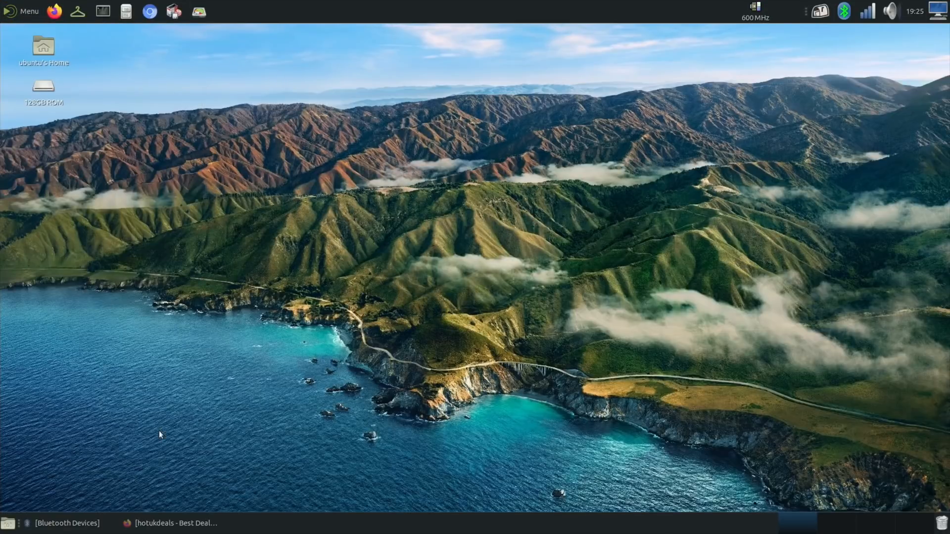
{"action": "left_click", "coordinate": [172, 523]}
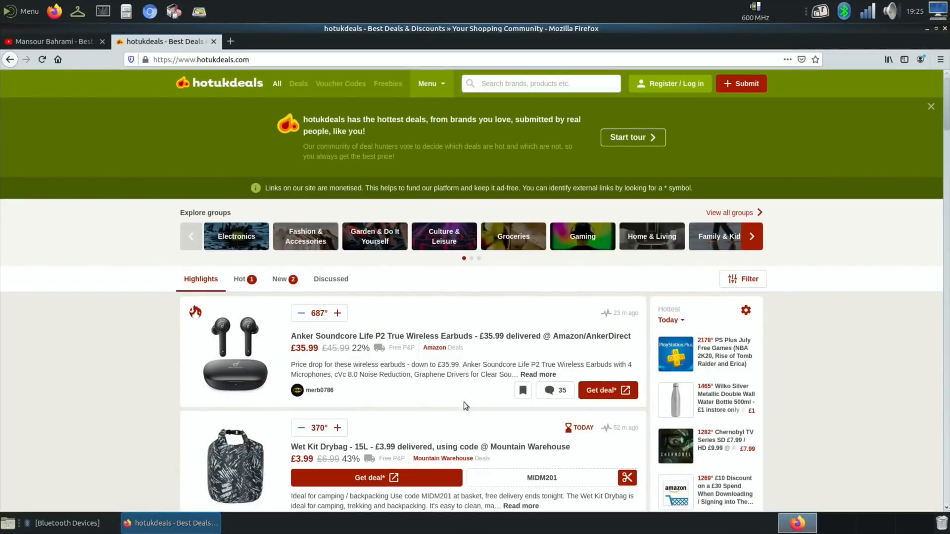
{"action": "scroll", "scroll_direction": "down", "scroll_amount": 3}
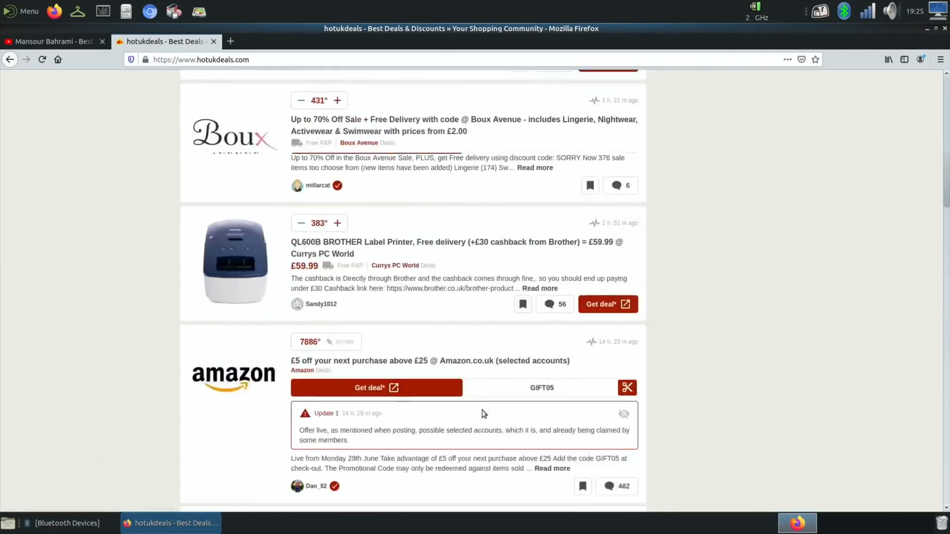
{"action": "scroll", "scroll_direction": "down", "scroll_amount": 3}
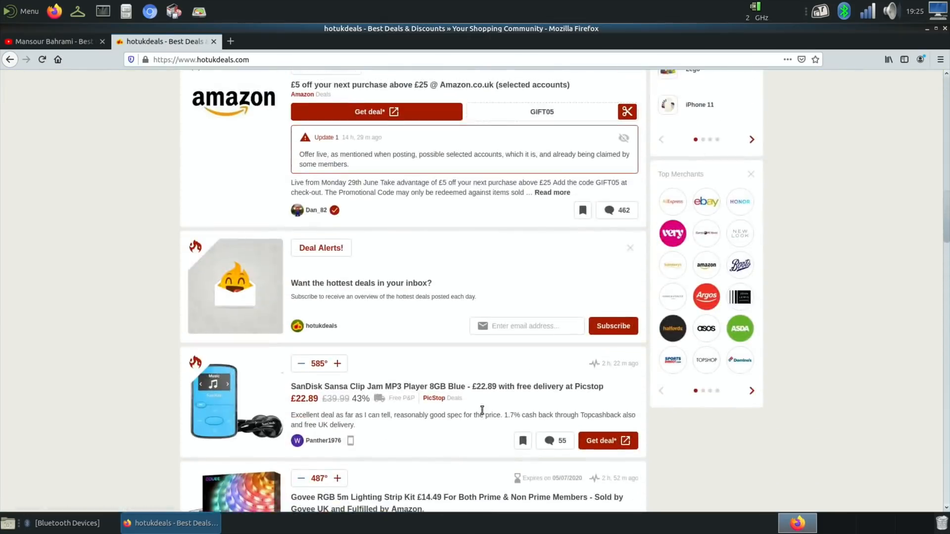
{"action": "scroll", "scroll_direction": "down", "scroll_amount": 3}
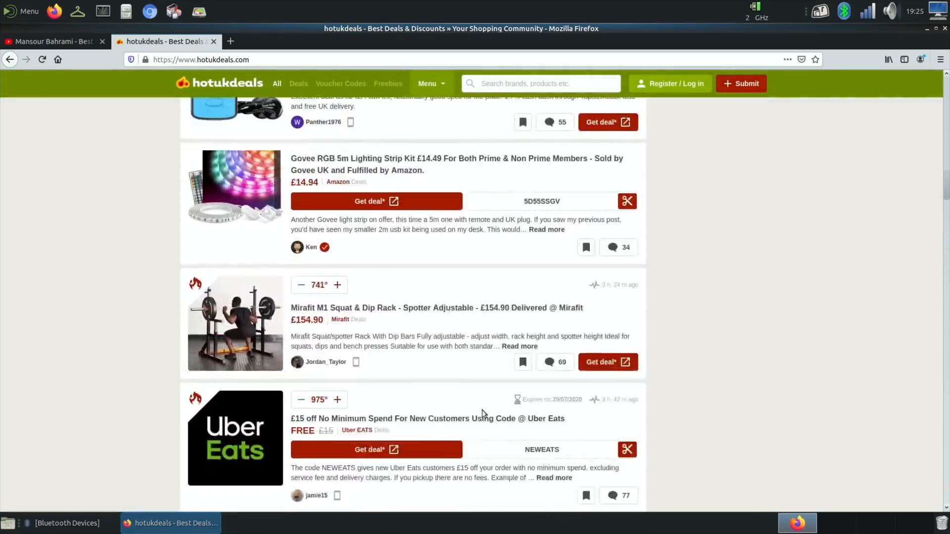
{"action": "scroll", "scroll_direction": "down", "scroll_amount": 3}
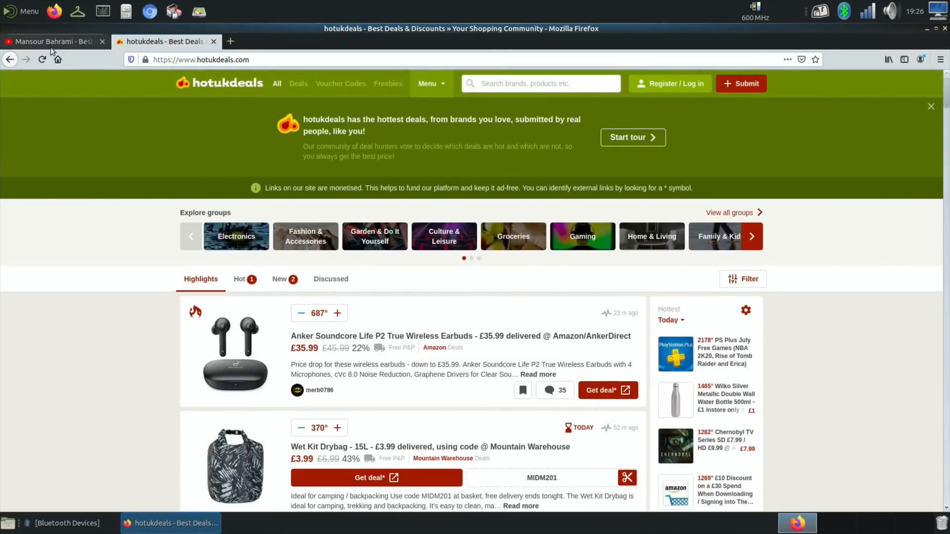
Step: Switch to the Mansour Bahrami Wimbledon trick shots video and pause it at 0:40
{"action": "left_click", "coordinate": [49, 41]}
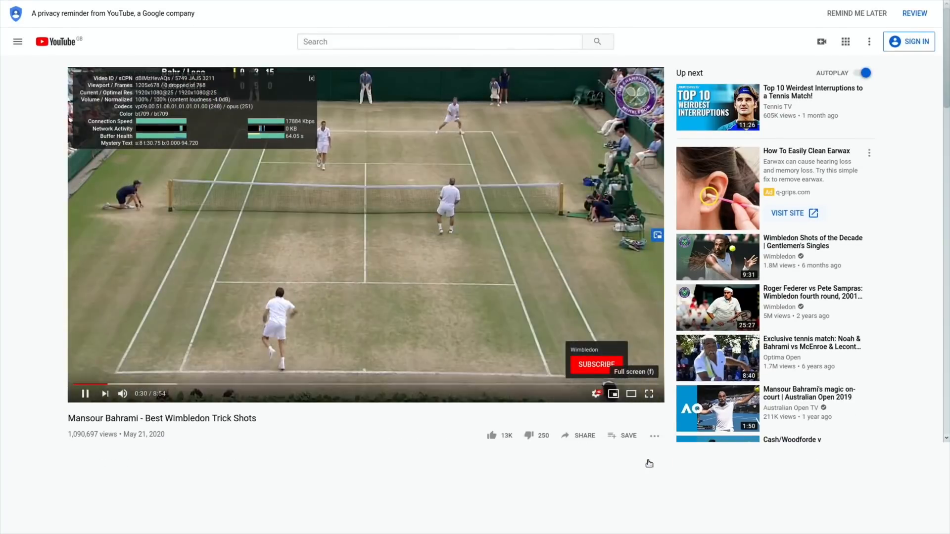
{"action": "left_click", "coordinate": [648, 393]}
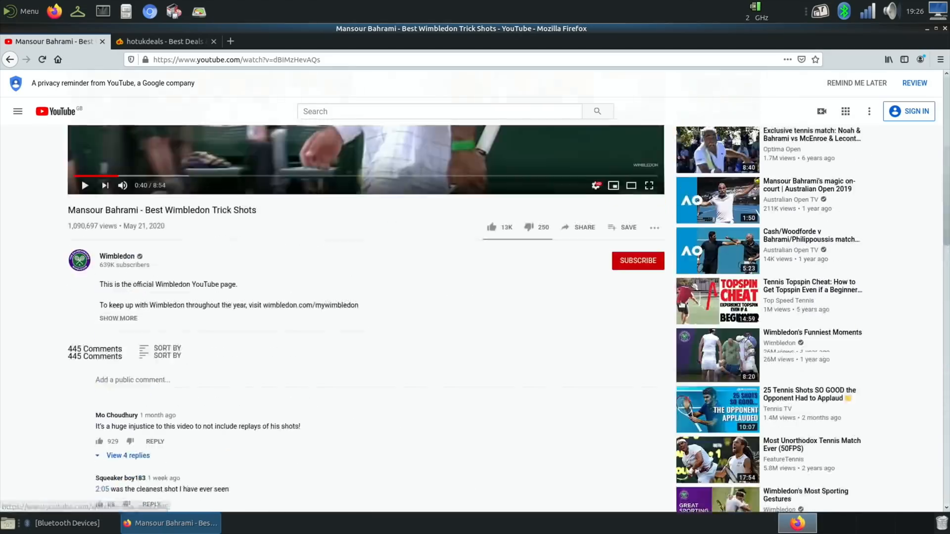
{"action": "scroll", "scroll_direction": "down", "scroll_amount": 3}
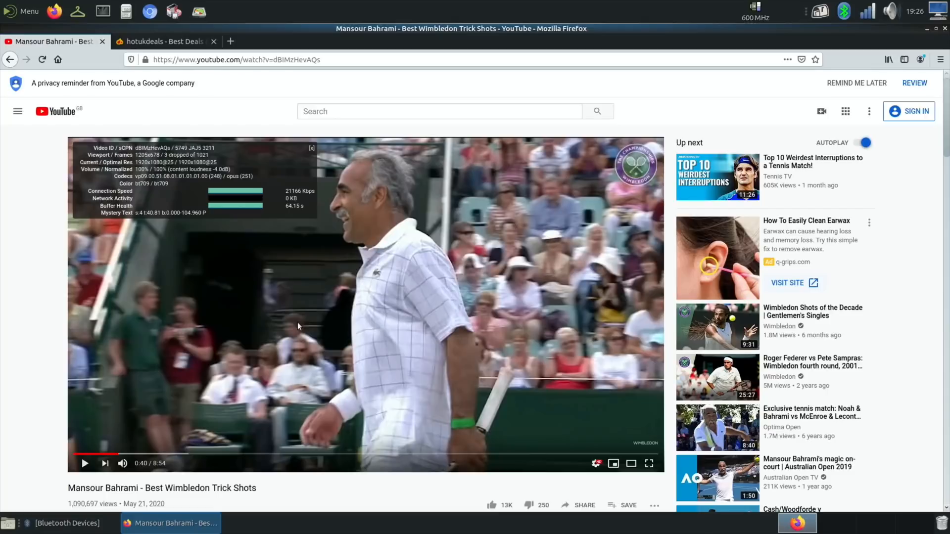
{"action": "mouse_move", "coordinate": [72, 280]}
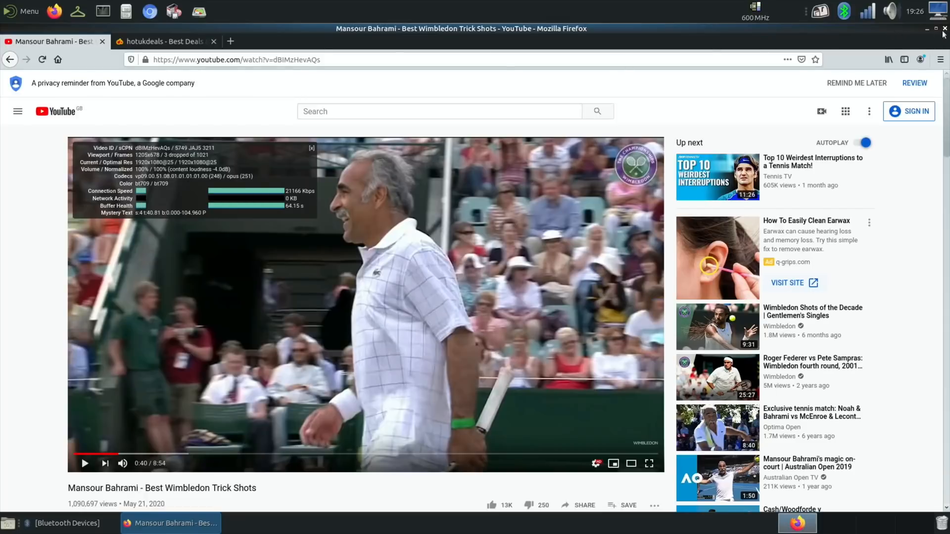
{"action": "mouse_move", "coordinate": [597, 111]}
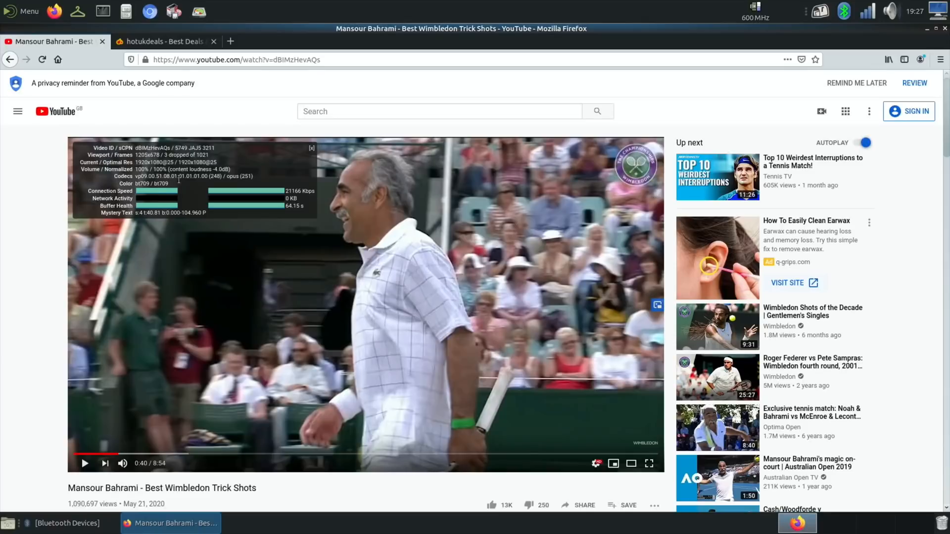
{"action": "mouse_move", "coordinate": [330, 203]}
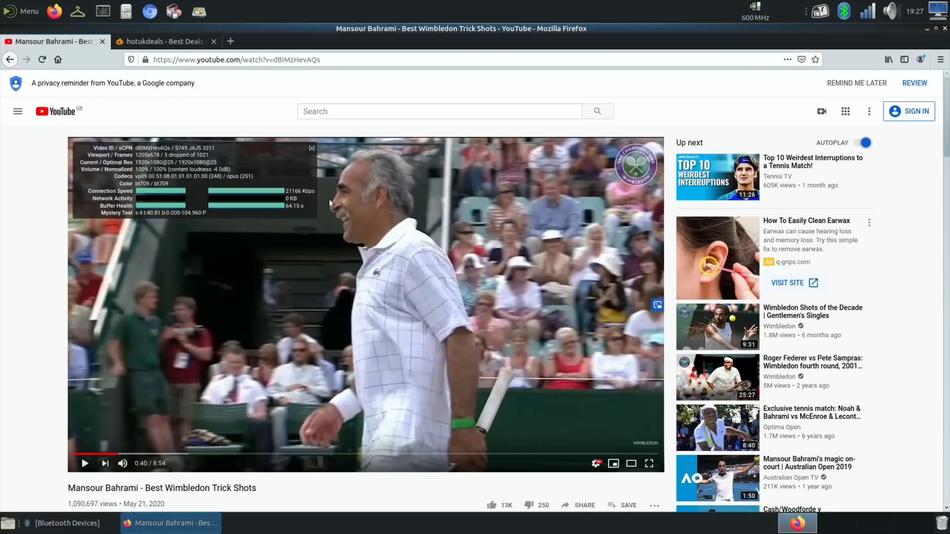
Step: Search YouTube for 'fortnite iphone', then refine it to 'fortnite iphone leepspvideo'
{"action": "left_click", "coordinate": [439, 111]}
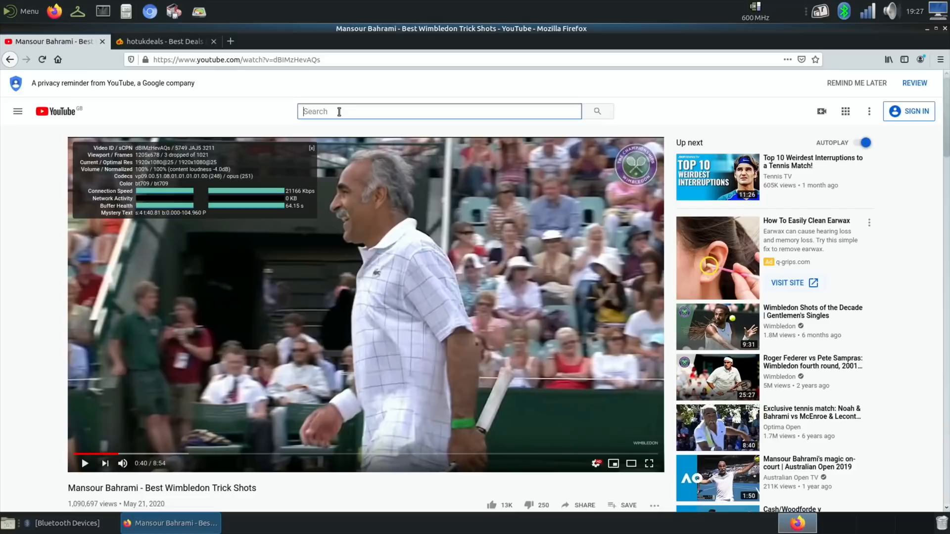
{"action": "type", "text": "fortnite iphone"}
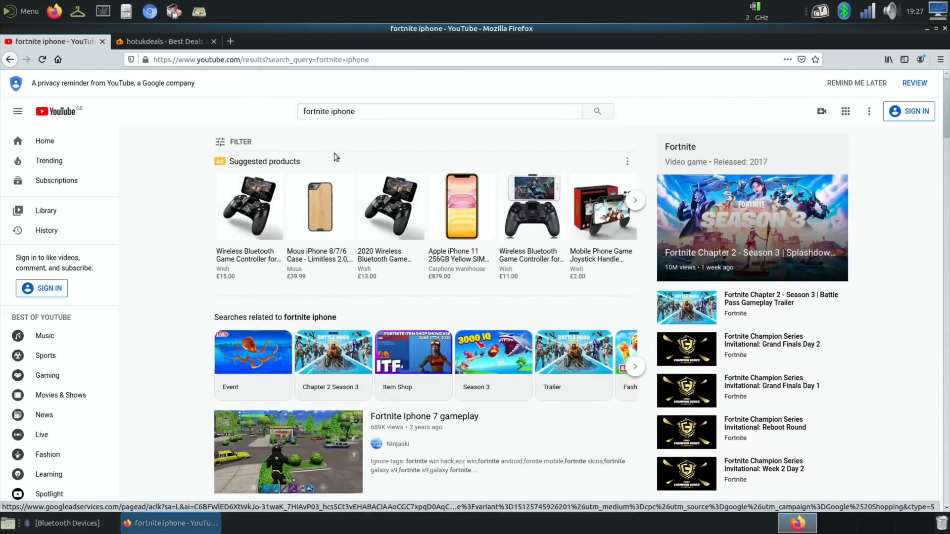
{"action": "left_click", "coordinate": [439, 111]}
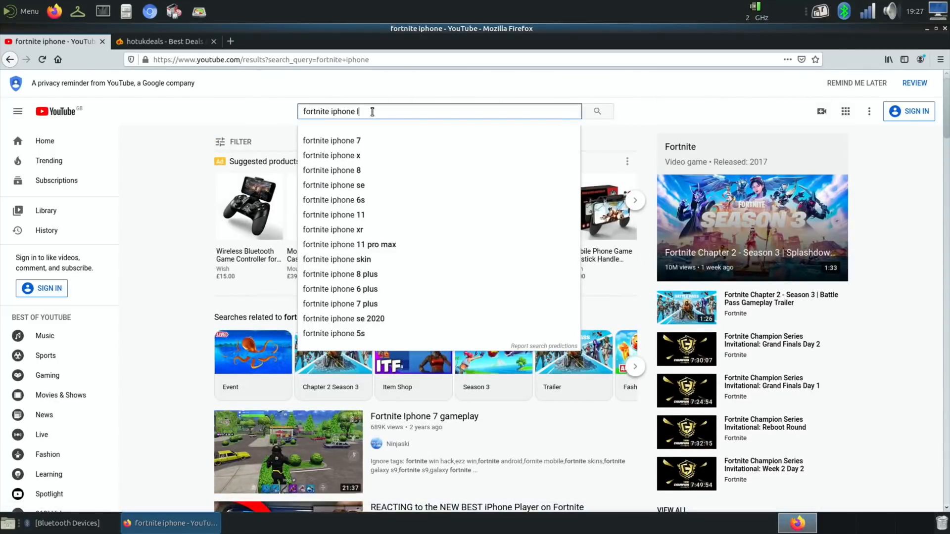
{"action": "type", "text": "leepapvideo"}
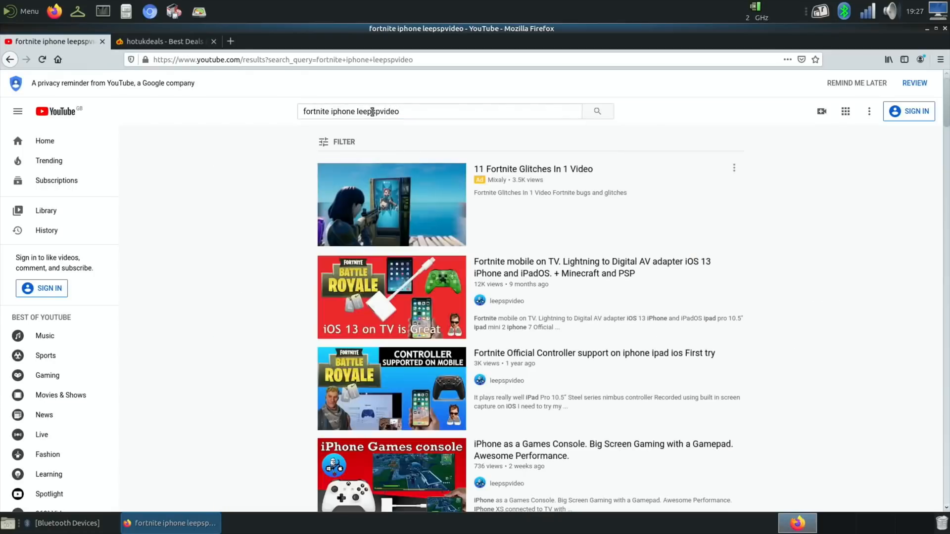
{"action": "scroll", "scroll_direction": "down", "scroll_amount": 3}
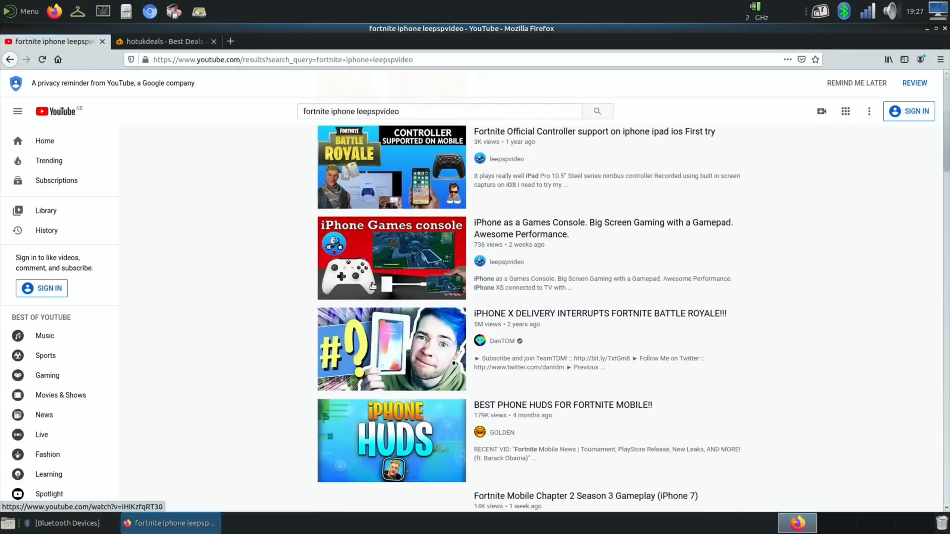
Step: Play the 'iPhone as a Games Console' video, skip the ads, and stop at 6:01
{"action": "left_click", "coordinate": [391, 257]}
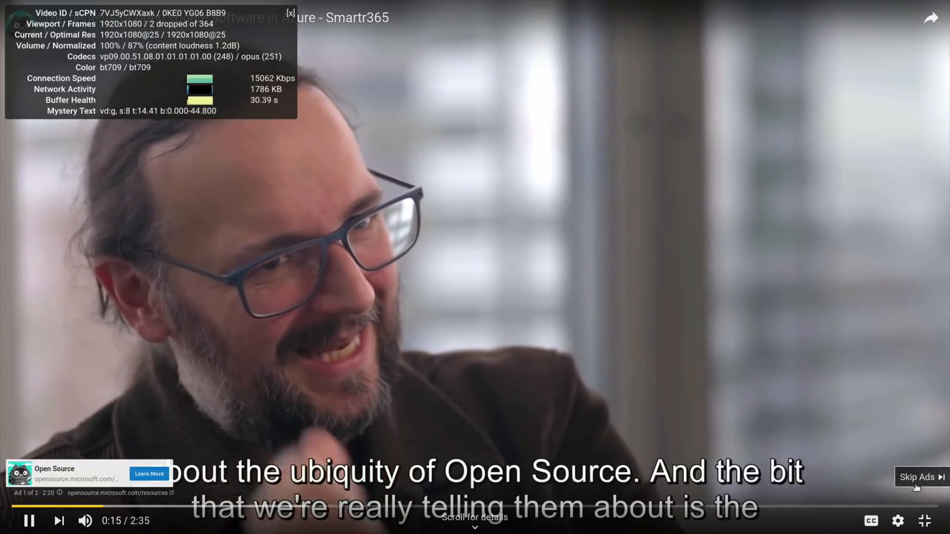
{"action": "left_click", "coordinate": [920, 477]}
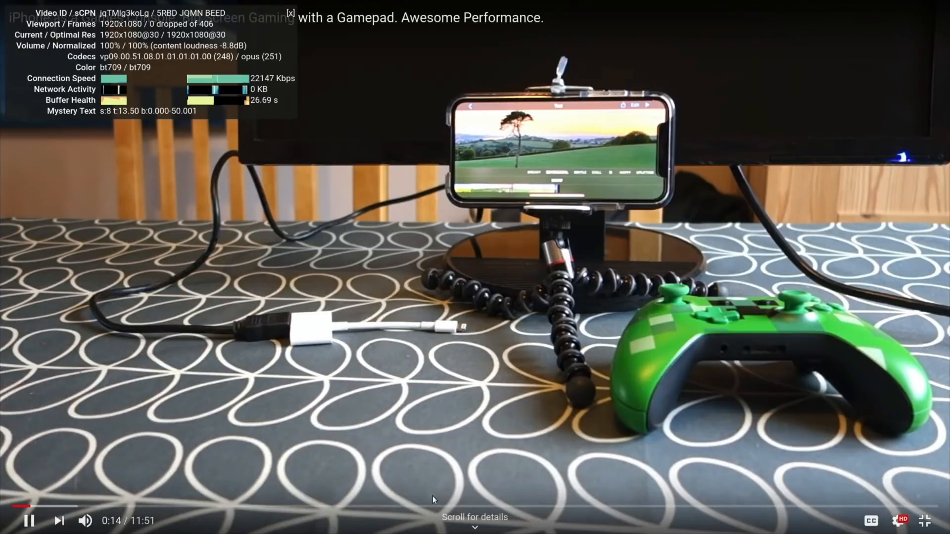
{"action": "mouse_move", "coordinate": [448, 507]}
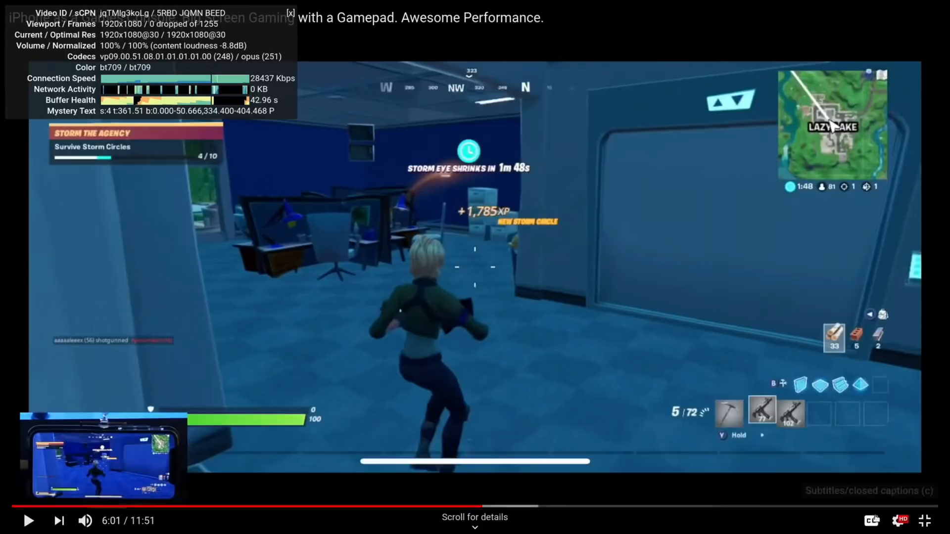
{"action": "left_click", "coordinate": [923, 520]}
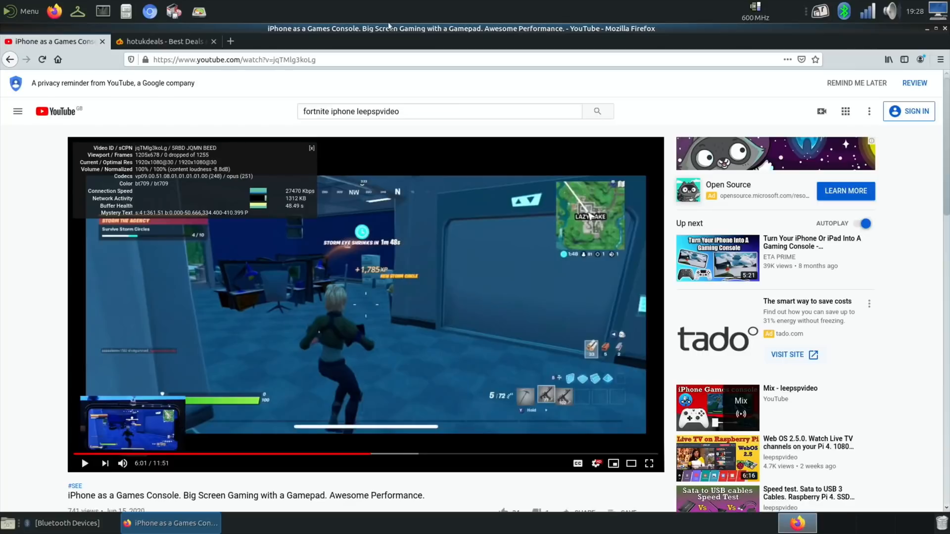
Step: Return to the hotukdeals tab and scroll down to the PS Plus July games listing
{"action": "left_click", "coordinate": [164, 41]}
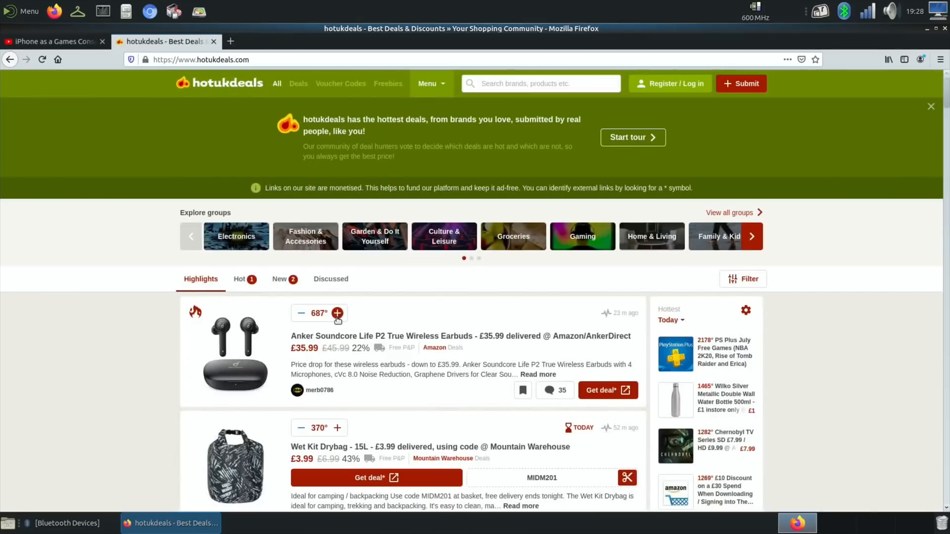
{"action": "scroll", "scroll_direction": "down", "scroll_amount": 3}
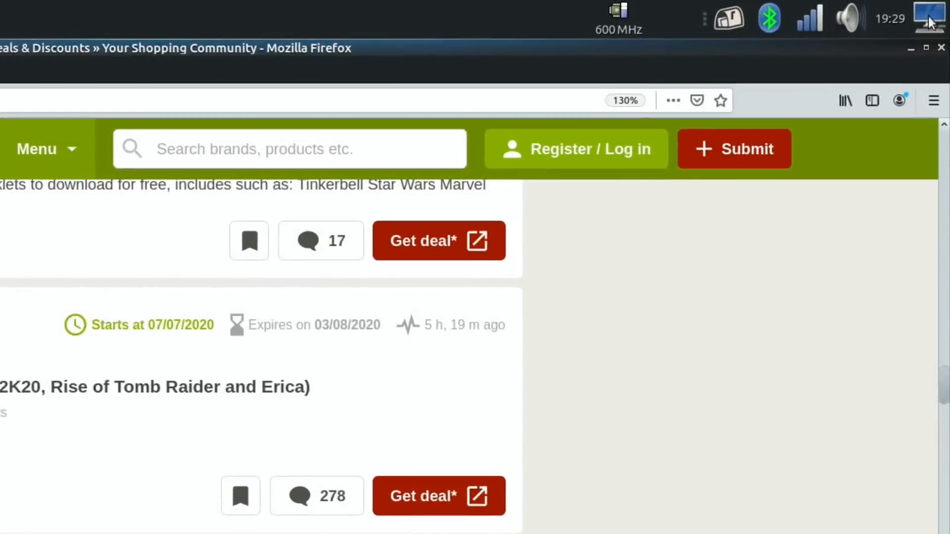
Step: Check the calendar, Bluetooth, notification and volume indicators, then launch Control Center
{"action": "left_click", "coordinate": [933, 18]}
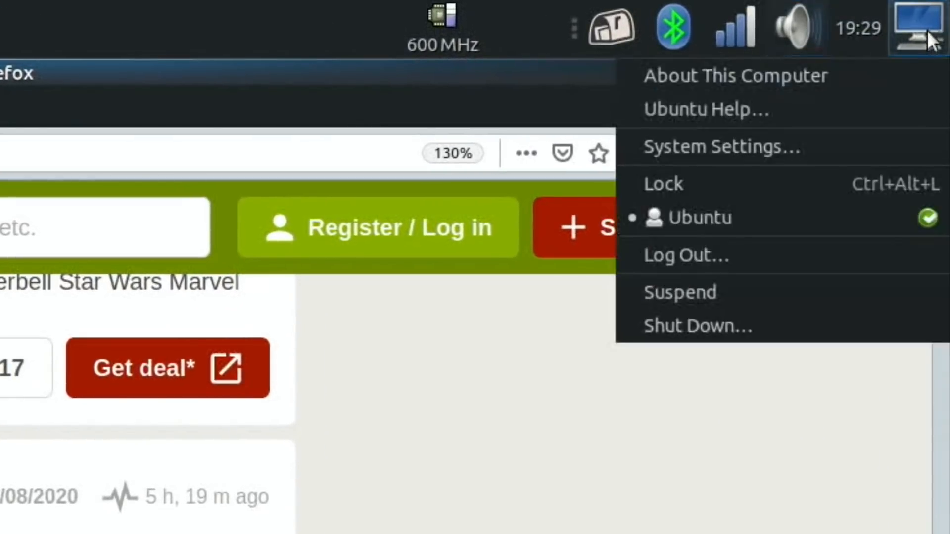
{"action": "left_click", "coordinate": [856, 27]}
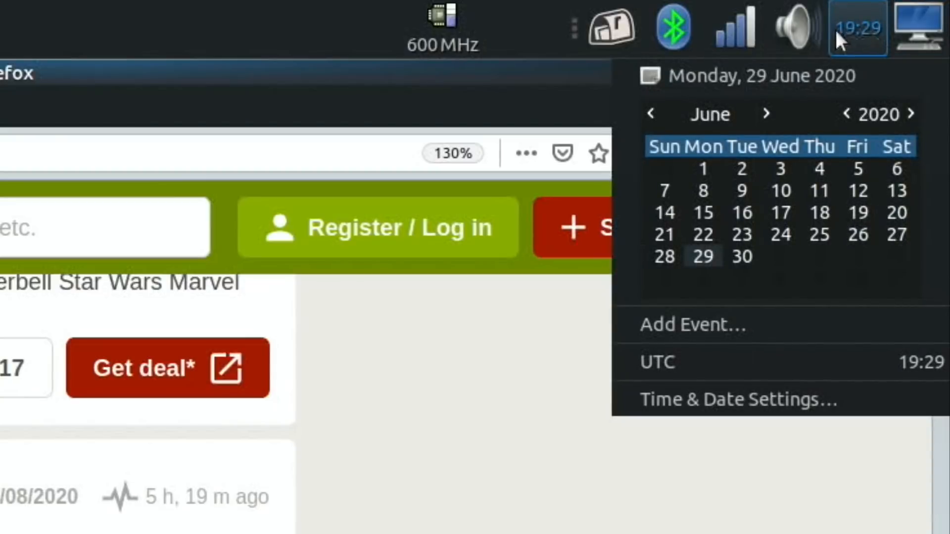
{"action": "left_click", "coordinate": [672, 27]}
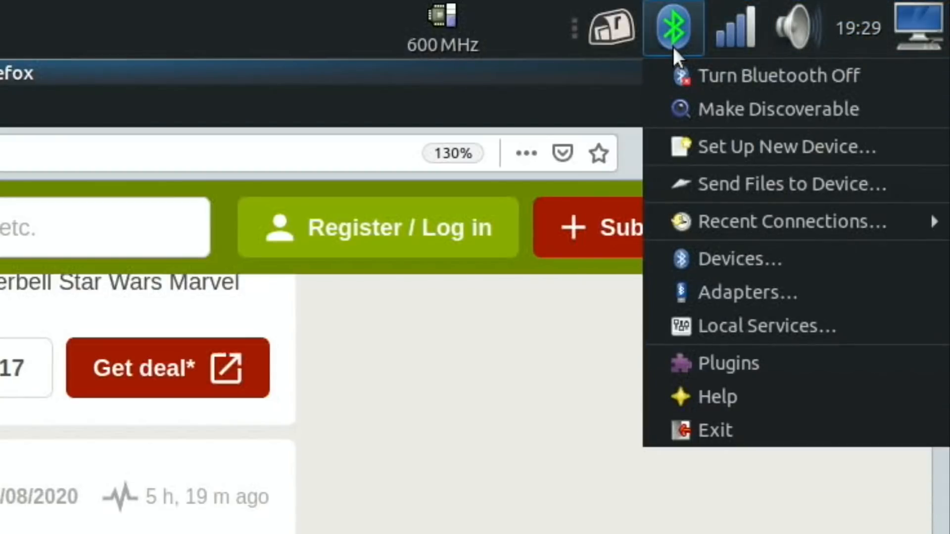
{"action": "left_click", "coordinate": [611, 27]}
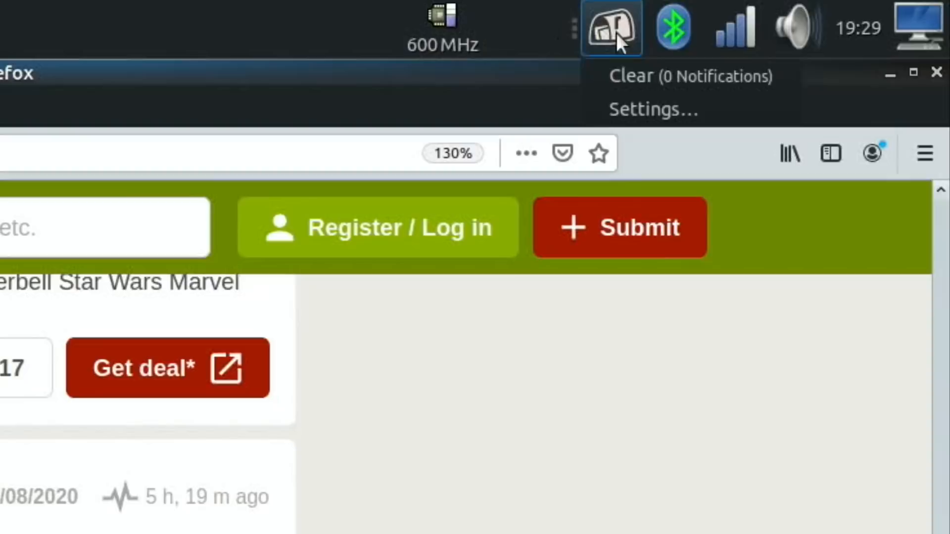
{"action": "left_click", "coordinate": [798, 27]}
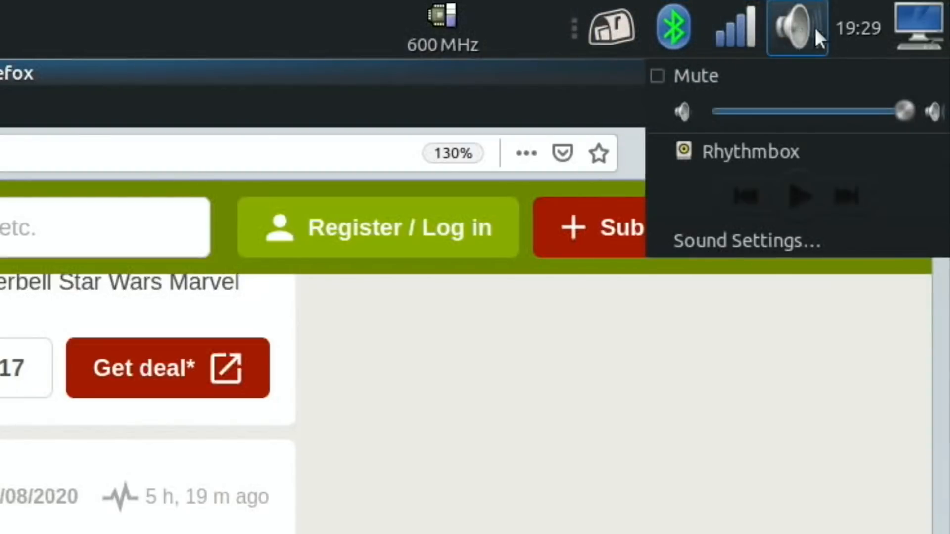
{"action": "left_click", "coordinate": [918, 28]}
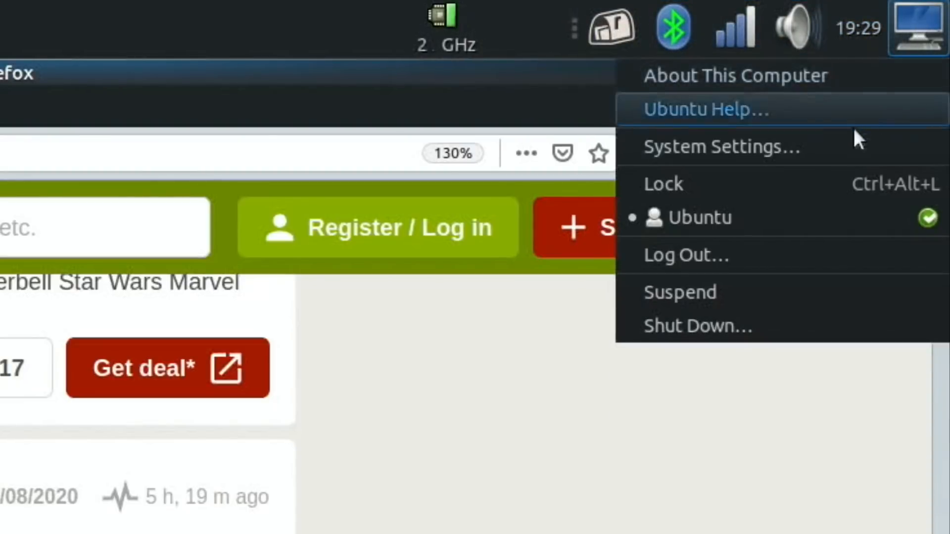
{"action": "left_click", "coordinate": [720, 146]}
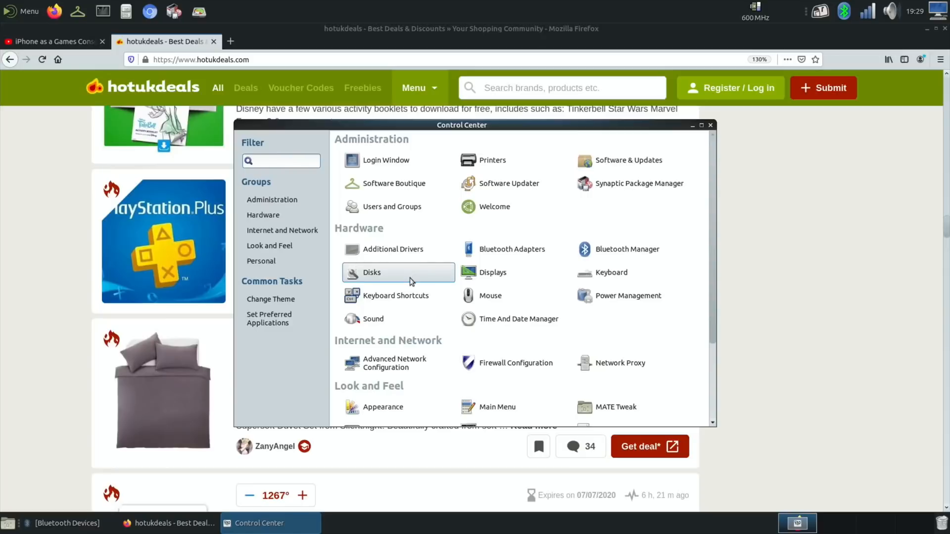
Step: Scroll through Control Center's categories and bring up the main application menu
{"action": "scroll", "scroll_direction": "down", "scroll_amount": 3}
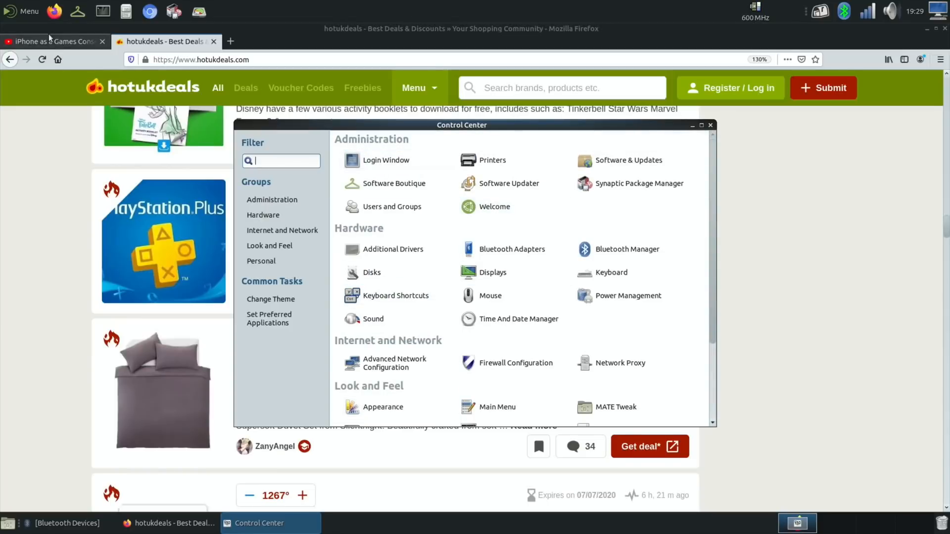
{"action": "left_click", "coordinate": [24, 11]}
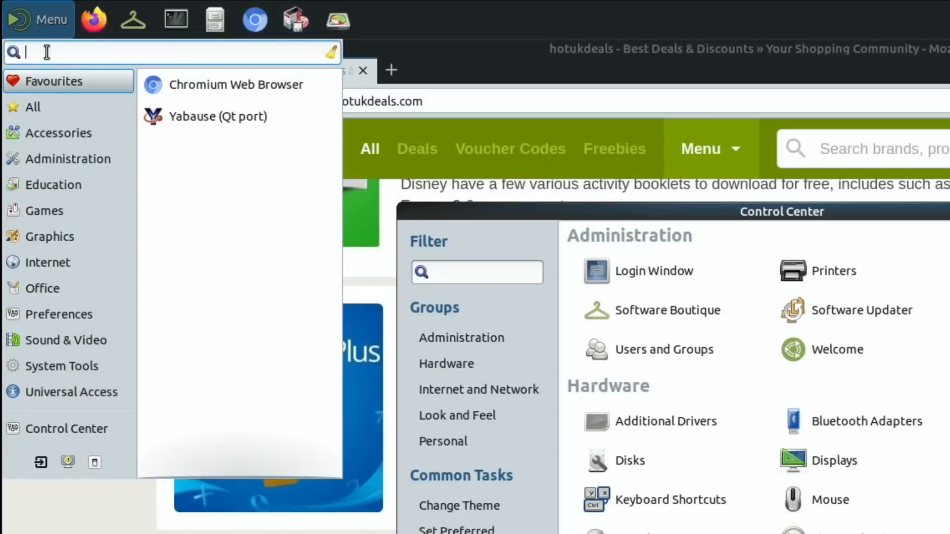
Step: Search 'gpar', launch GParted and authenticate as administrator, retrying after a failed password
{"action": "type", "text": "gpar"}
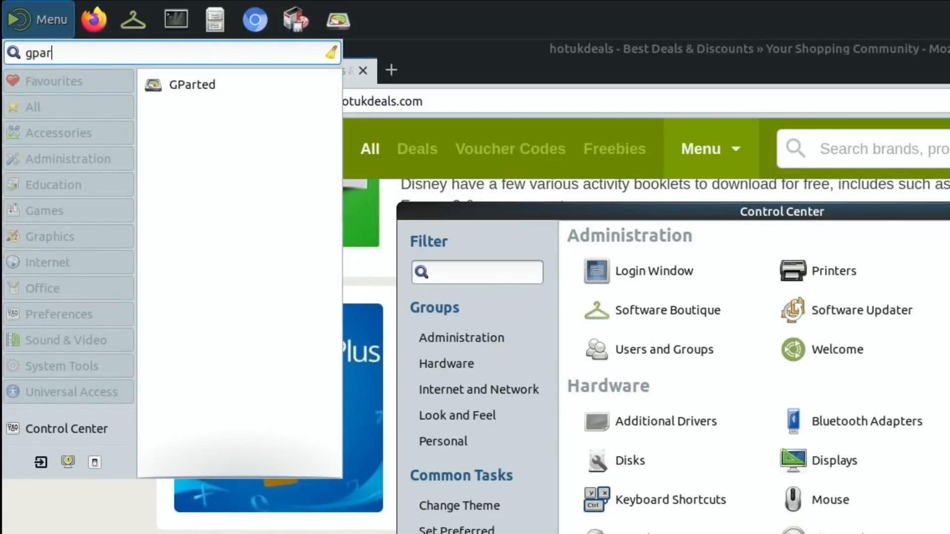
{"action": "left_click", "coordinate": [192, 85]}
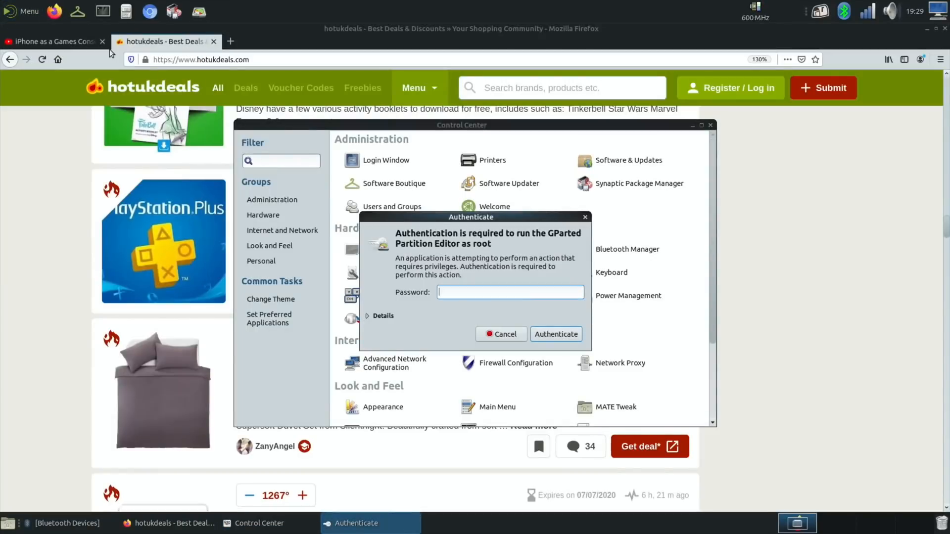
{"action": "type", "text": "••••"}
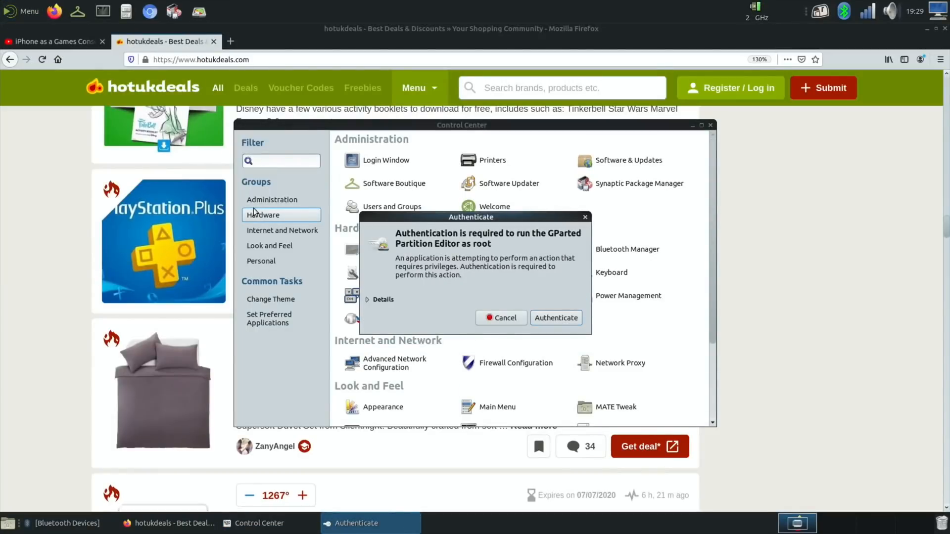
{"action": "left_click", "coordinate": [556, 317]}
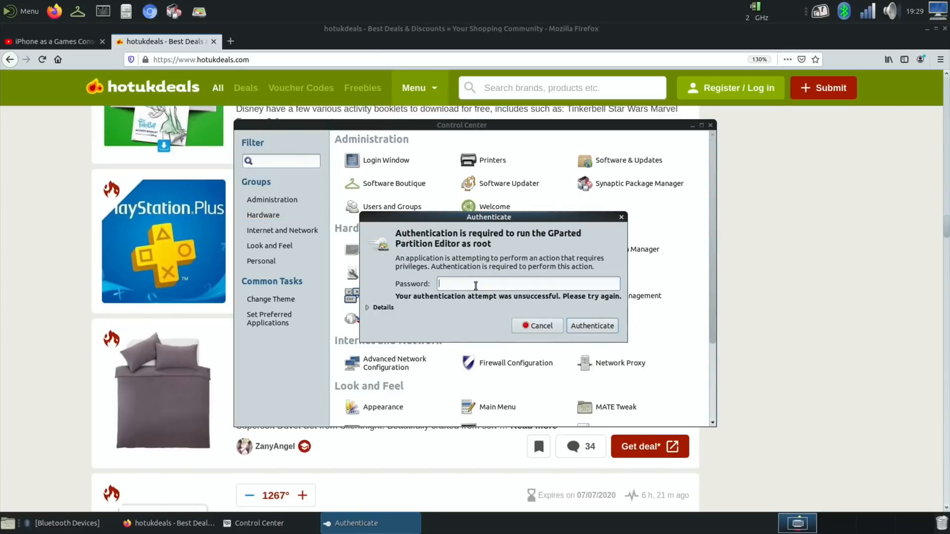
{"action": "type", "text": "password"}
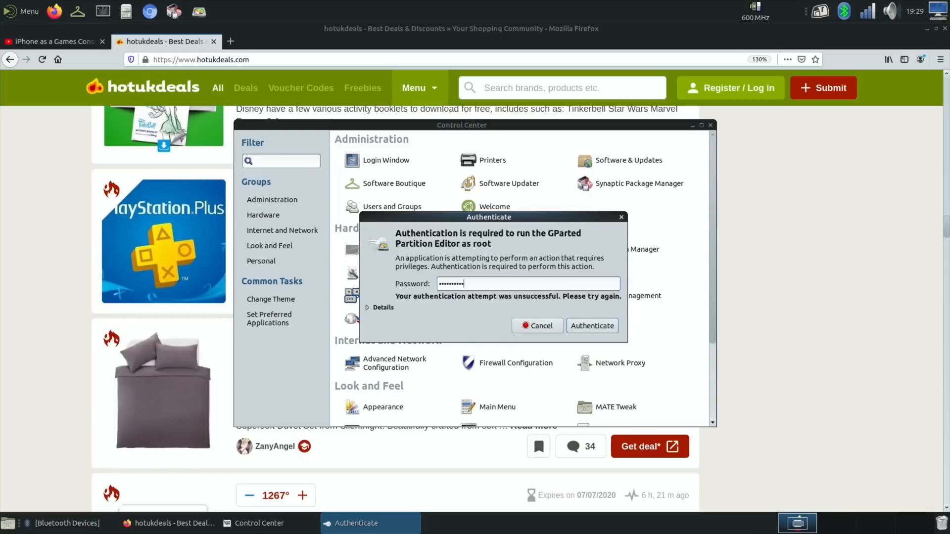
{"action": "left_click", "coordinate": [537, 326]}
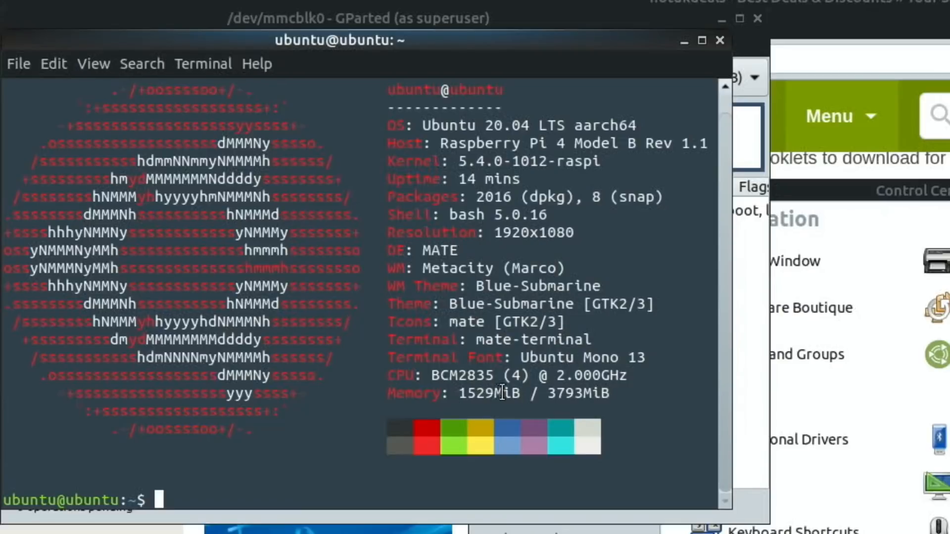
{"action": "mouse_move", "coordinate": [611, 408]}
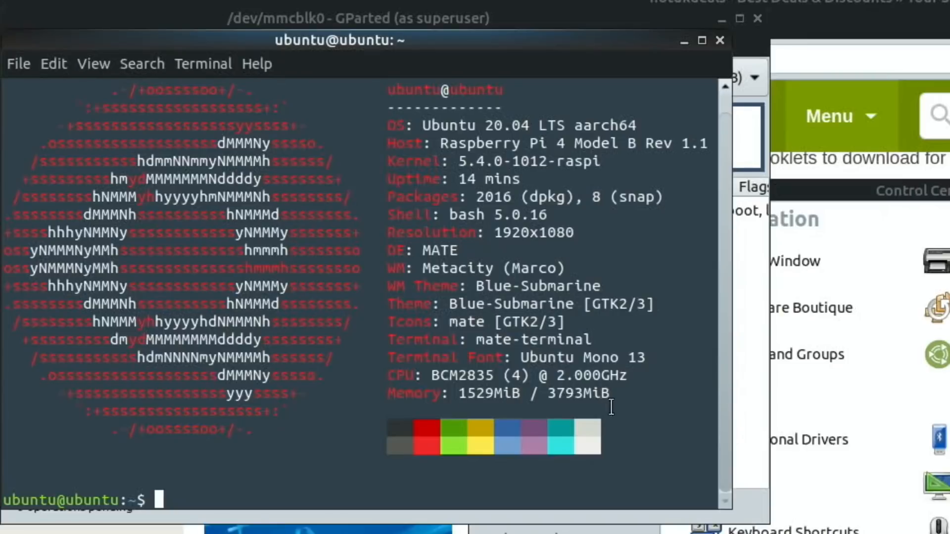
{"action": "mouse_move", "coordinate": [713, 77]}
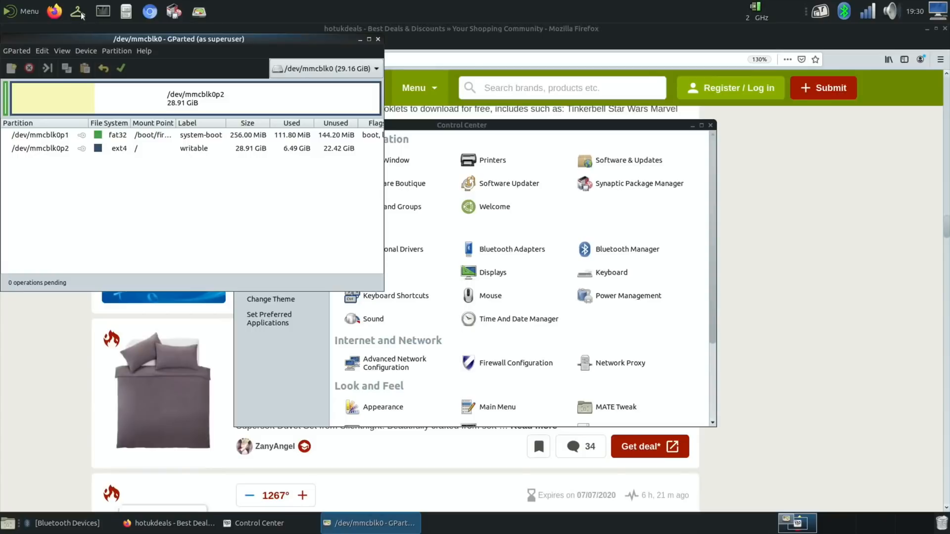
{"action": "mouse_move", "coordinate": [78, 11]}
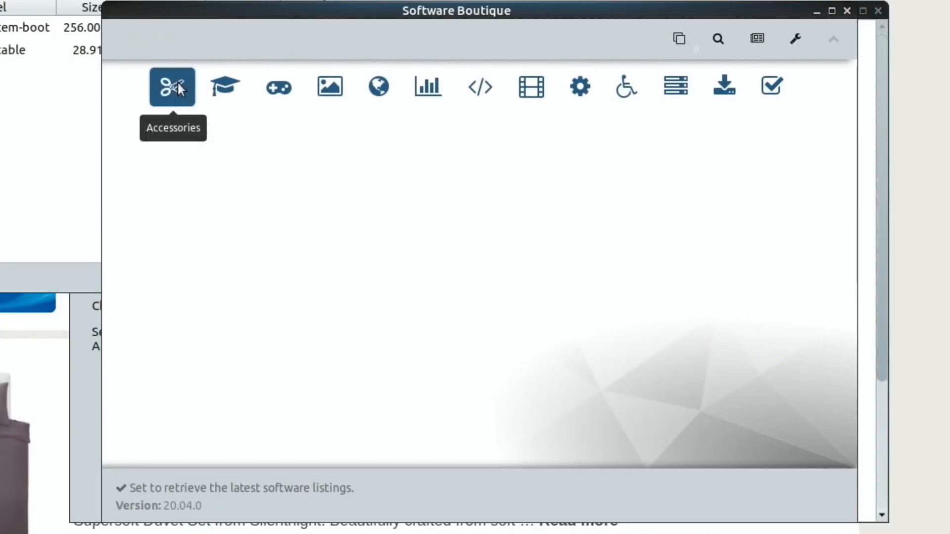
Step: Browse Software Boutique's Education category and scroll through GCompris's full details
{"action": "left_click", "coordinate": [224, 86]}
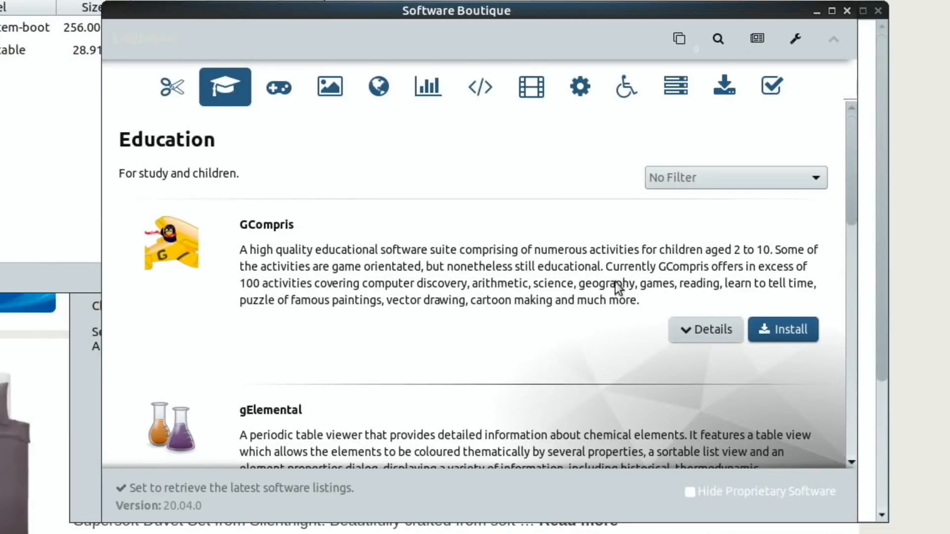
{"action": "left_click", "coordinate": [704, 329]}
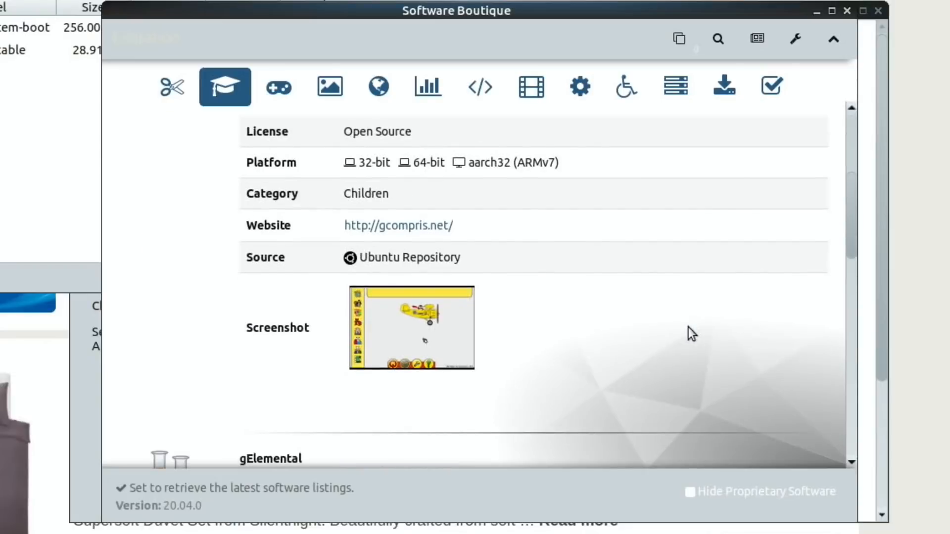
{"action": "mouse_move", "coordinate": [539, 169]}
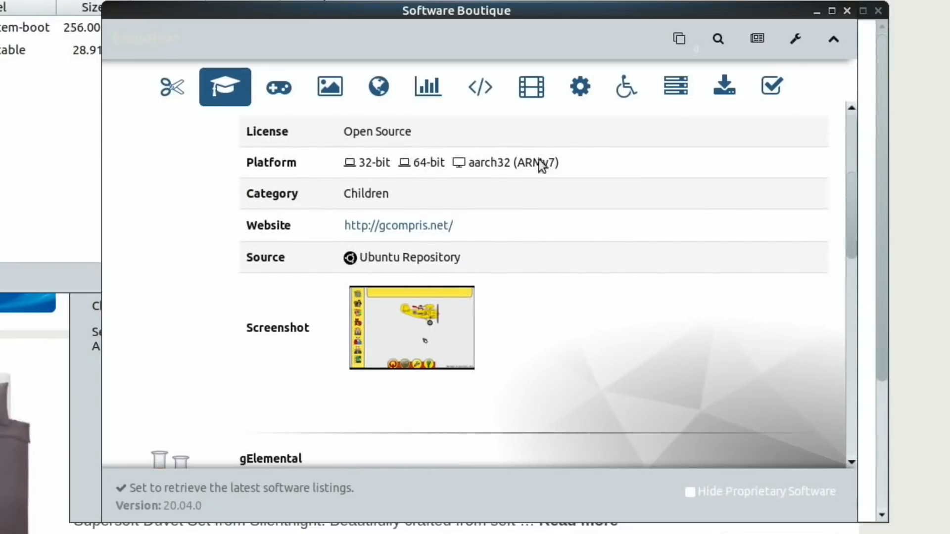
{"action": "mouse_move", "coordinate": [564, 186]}
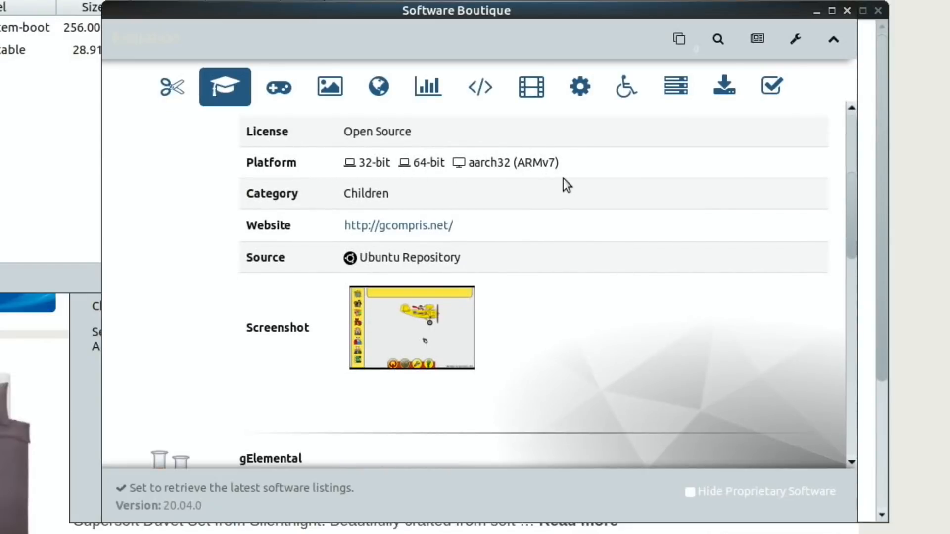
{"action": "mouse_move", "coordinate": [439, 184]}
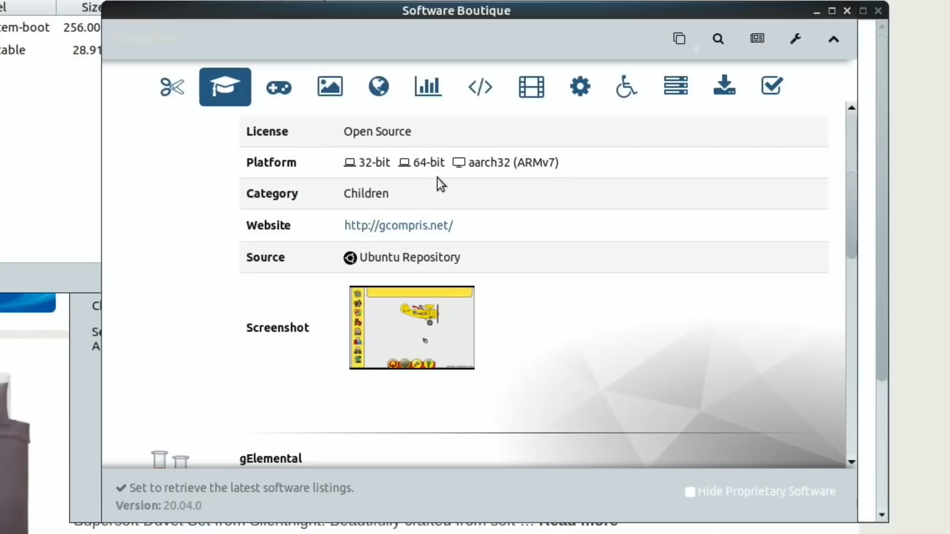
{"action": "scroll", "scroll_direction": "down", "scroll_amount": 3}
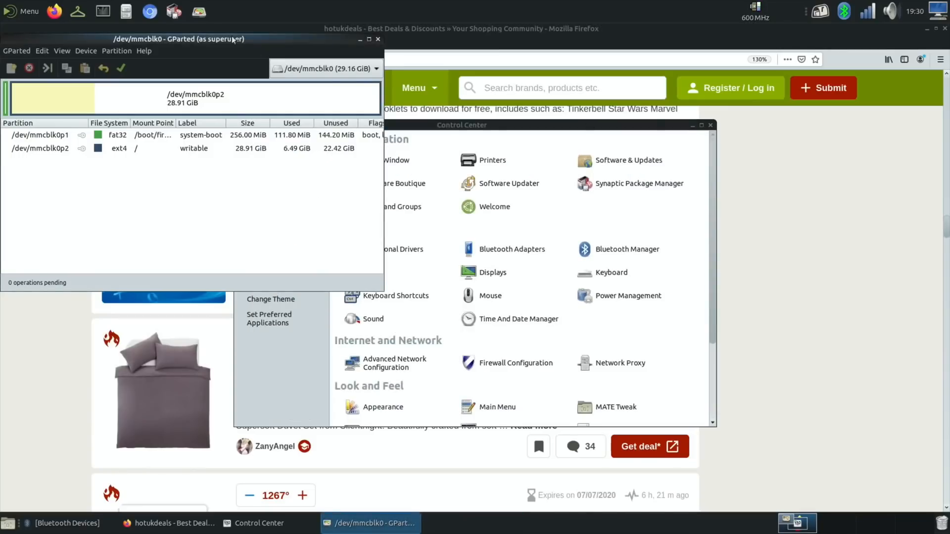
Step: Launch Synaptic Package Manager and authenticate with the administrator password
{"action": "left_click", "coordinate": [637, 183]}
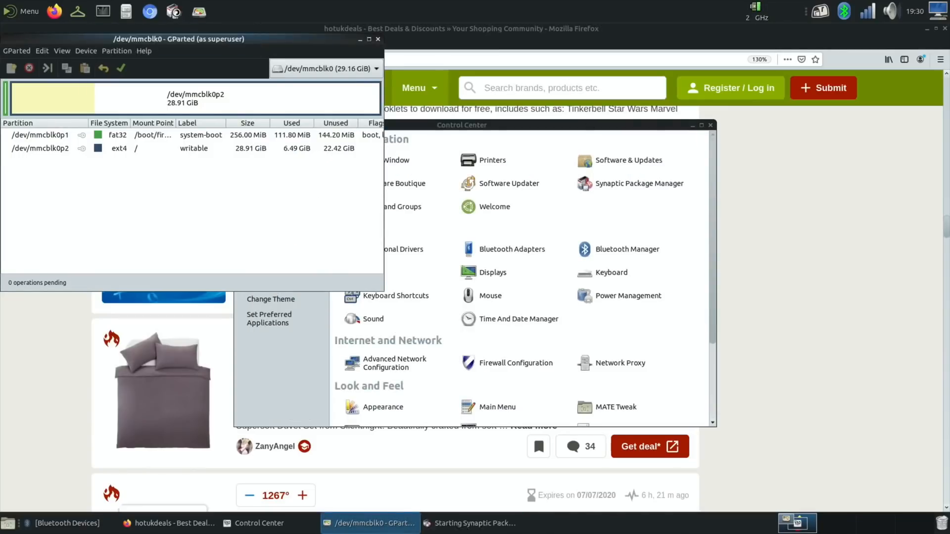
{"action": "left_click", "coordinate": [637, 183]}
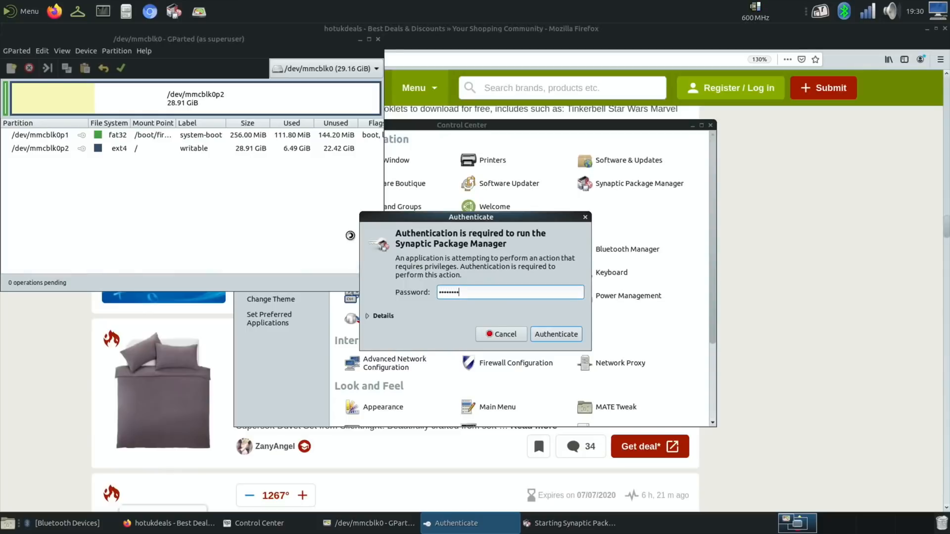
{"action": "left_click", "coordinate": [554, 334]}
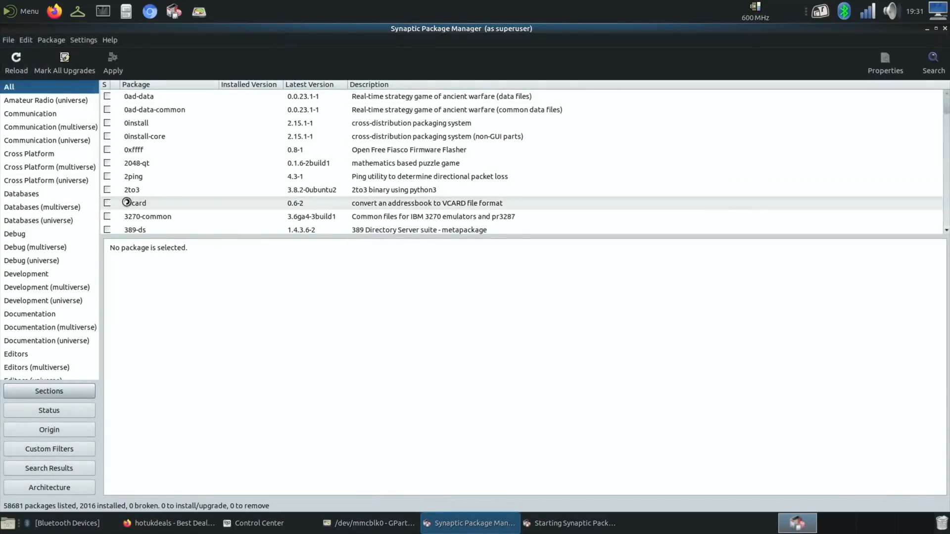
Step: Scroll through Synaptic's 58681-package list, then bring the hotukdeals window forward
{"action": "scroll", "scroll_direction": "down", "scroll_amount": 3}
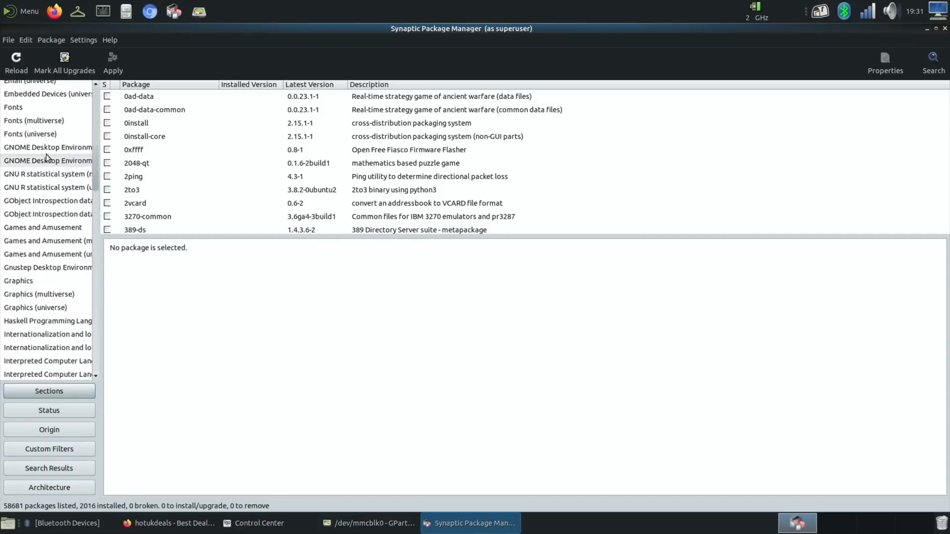
{"action": "scroll", "scroll_direction": "down", "scroll_amount": 3}
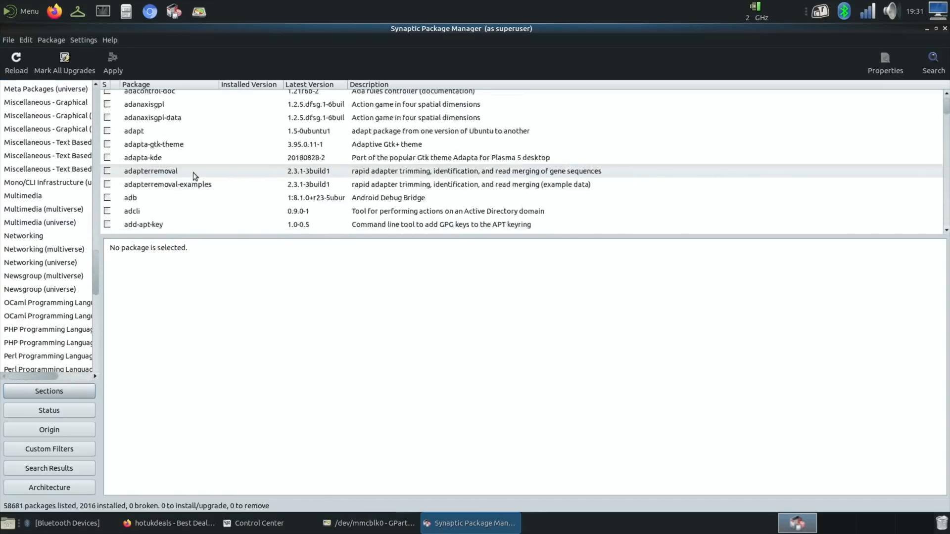
{"action": "scroll", "scroll_direction": "down", "scroll_amount": 3}
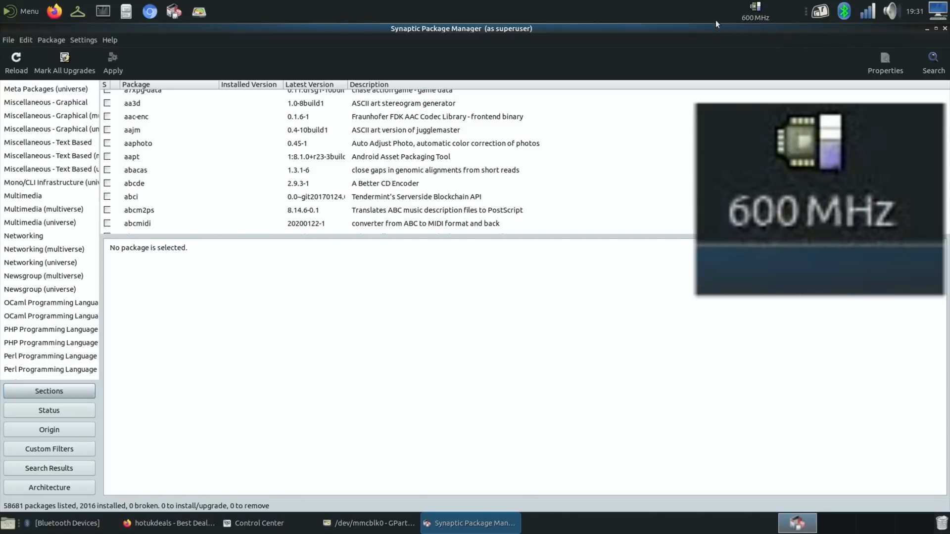
{"action": "left_click", "coordinate": [172, 523]}
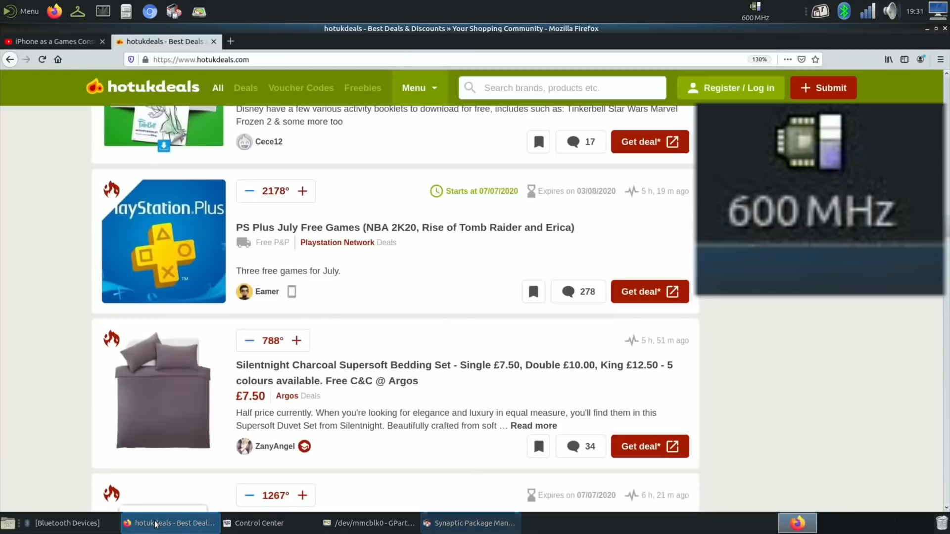
Step: Scroll through more hotukdeals deals, then launch LibreOffice Writer from the menu's Office category
{"action": "scroll", "scroll_direction": "down", "scroll_amount": 3}
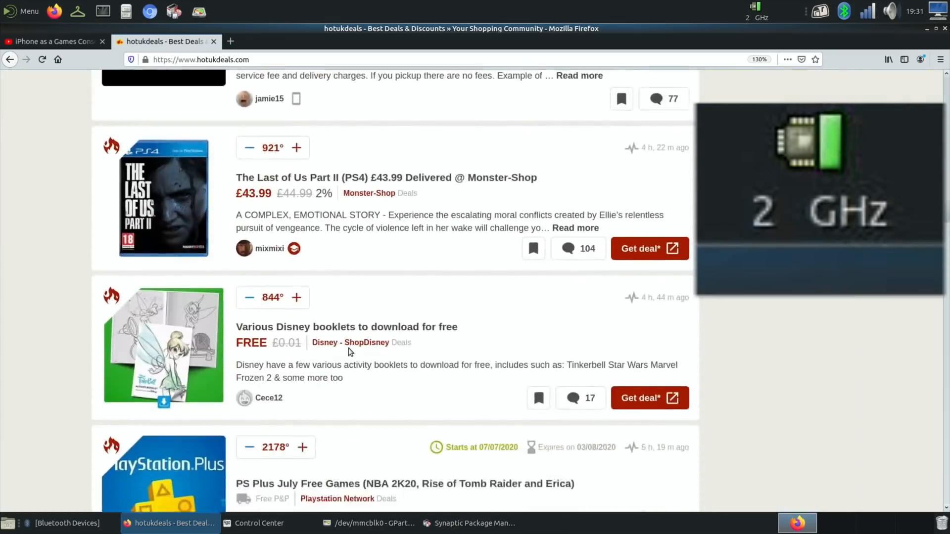
{"action": "scroll", "scroll_direction": "up", "scroll_amount": 3}
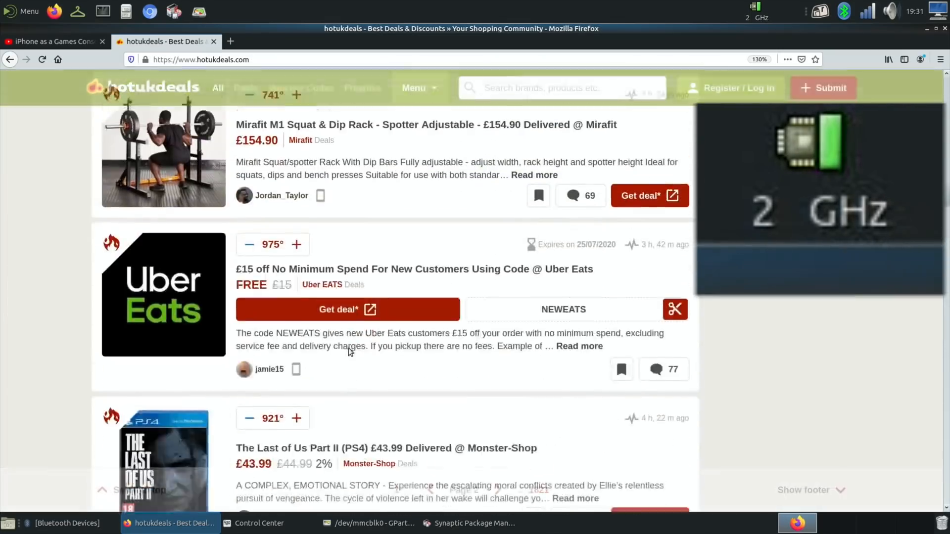
{"action": "left_click", "coordinate": [22, 11]}
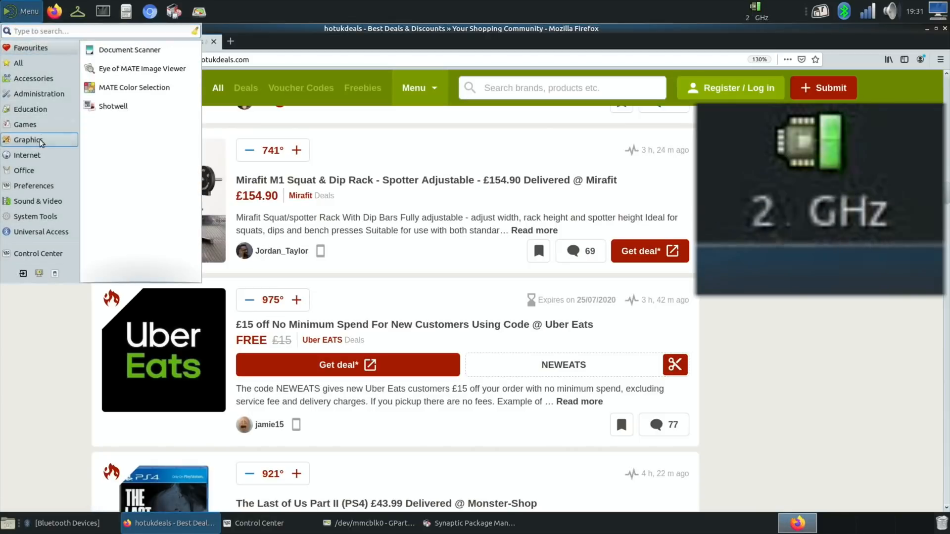
{"action": "left_click", "coordinate": [24, 170]}
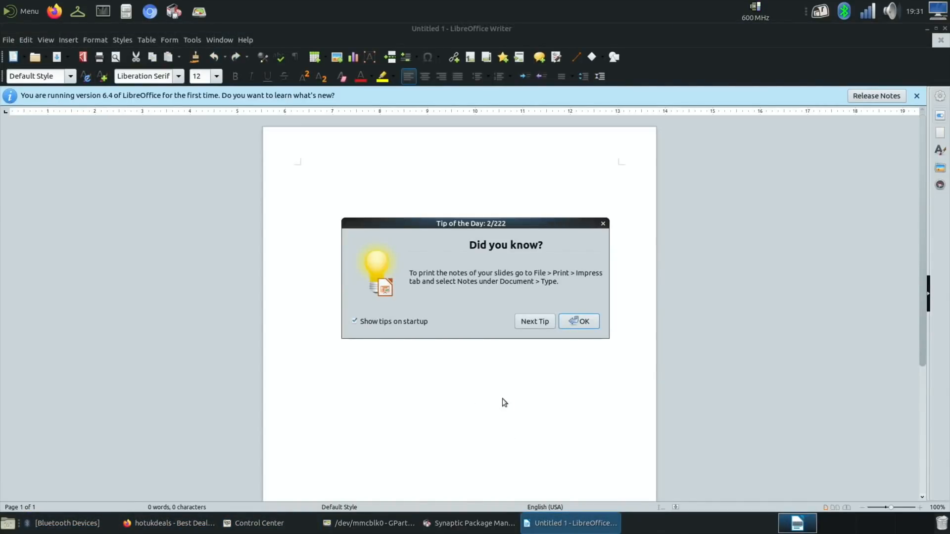
Step: Dismiss LibreOffice Writer's Tip of the Day dialog with OK
{"action": "left_click", "coordinate": [170, 523]}
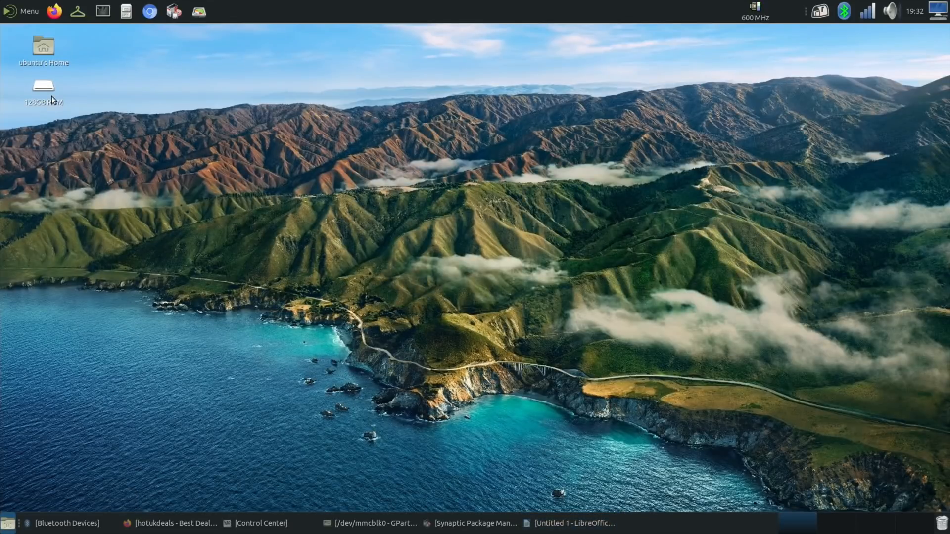
Step: From the home folder, open the 128GB ROM drive and open mallcop2-tlr1_h1080p.mp4 with Firefox
{"action": "double_click", "coordinate": [42, 46]}
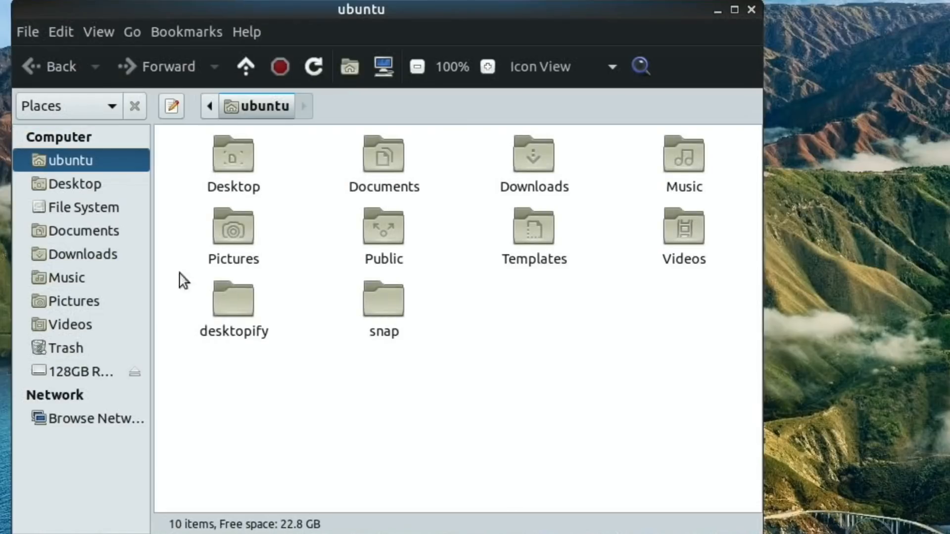
{"action": "left_click", "coordinate": [88, 418]}
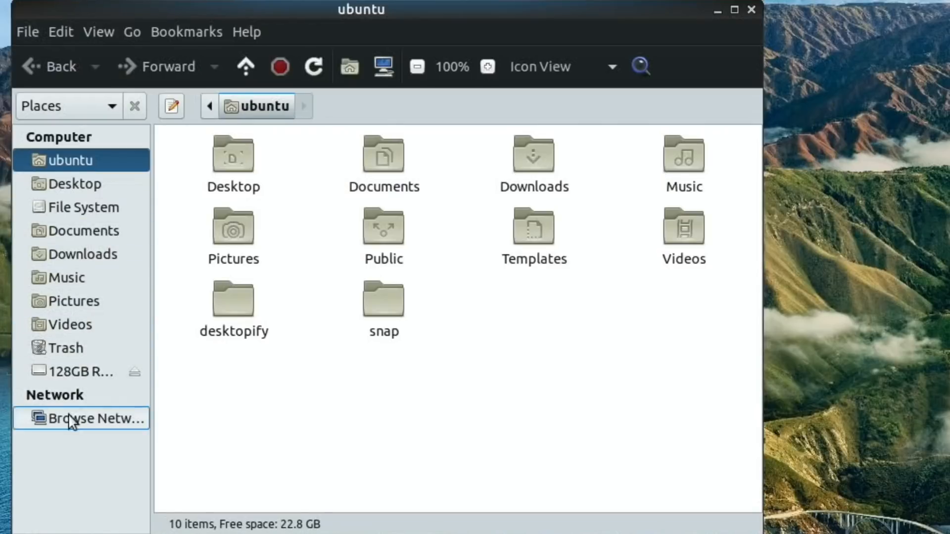
{"action": "left_click", "coordinate": [78, 372]}
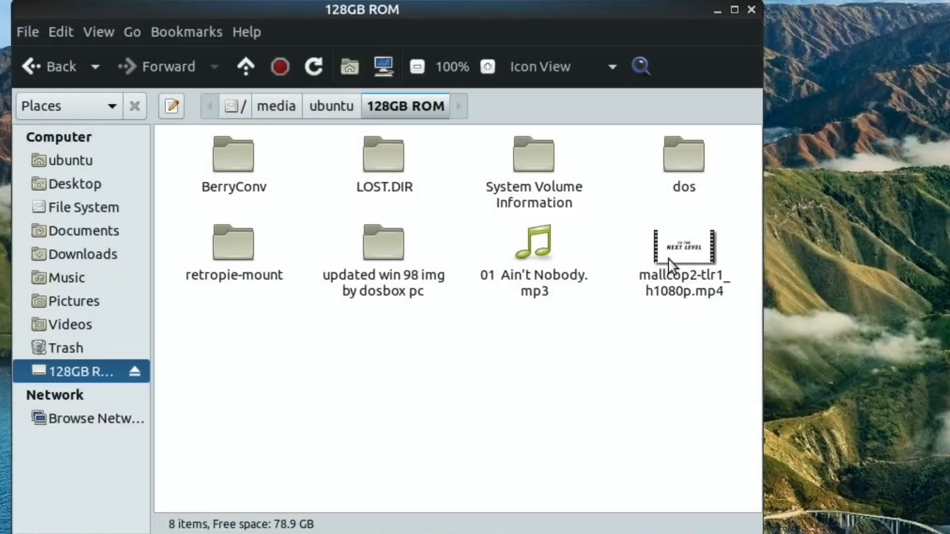
{"action": "right_click", "coordinate": [684, 245]}
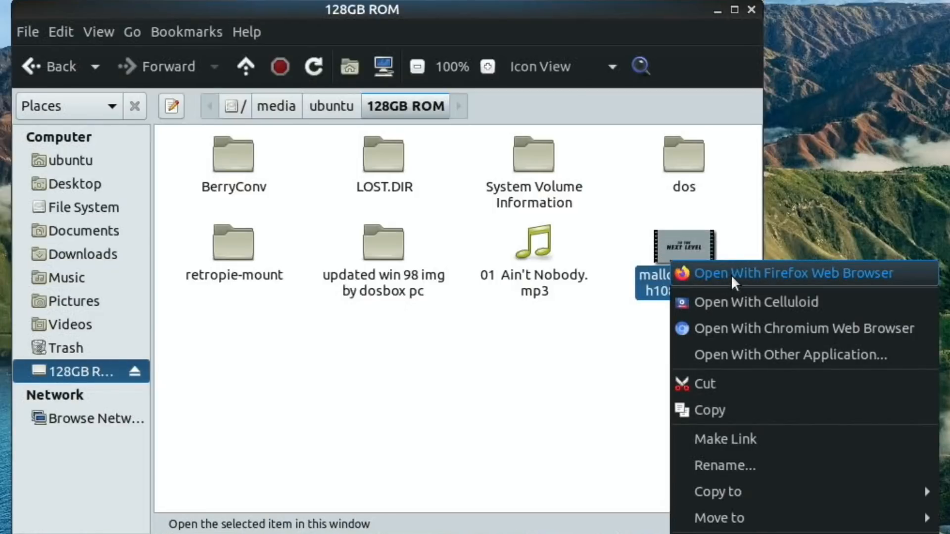
{"action": "left_click", "coordinate": [792, 273]}
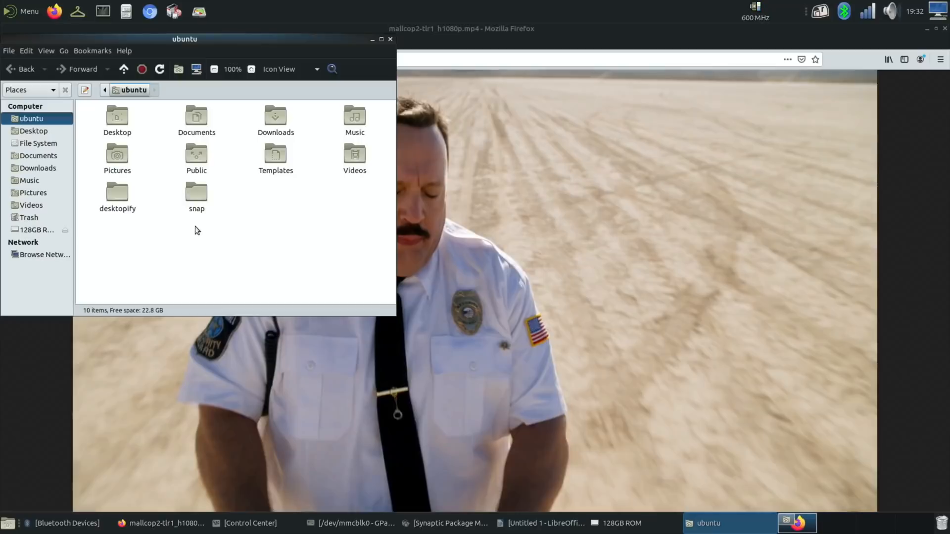
{"action": "mouse_move", "coordinate": [175, 260]}
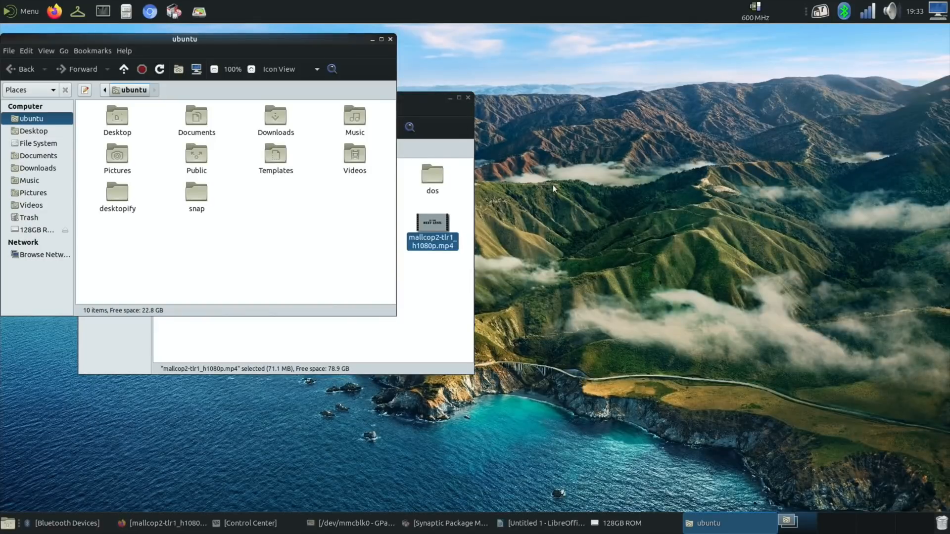
{"action": "mouse_move", "coordinate": [438, 140]}
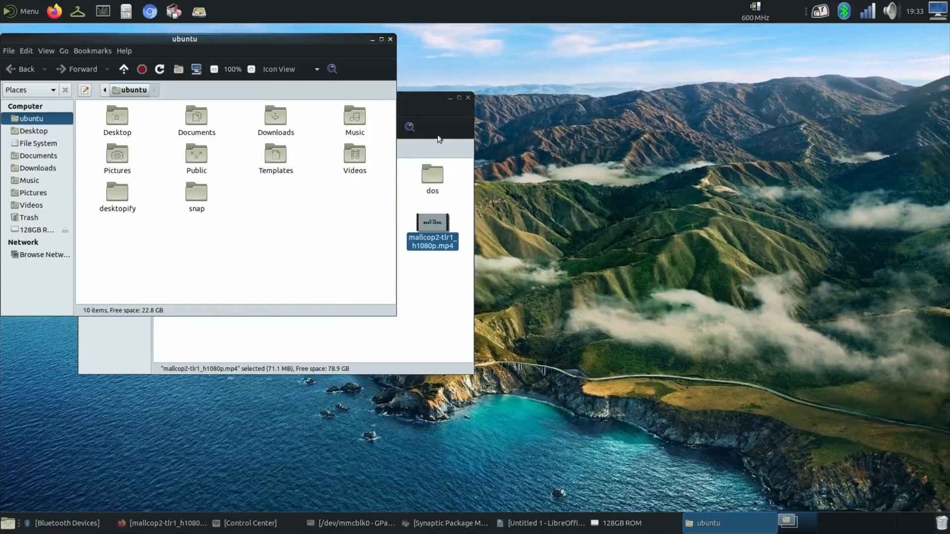
Step: Arrange the two Caja windows side by side and scroll the menu's All applications list
{"action": "left_click_drag", "start_coordinate": [184, 38], "coordinate": [192, 43]}
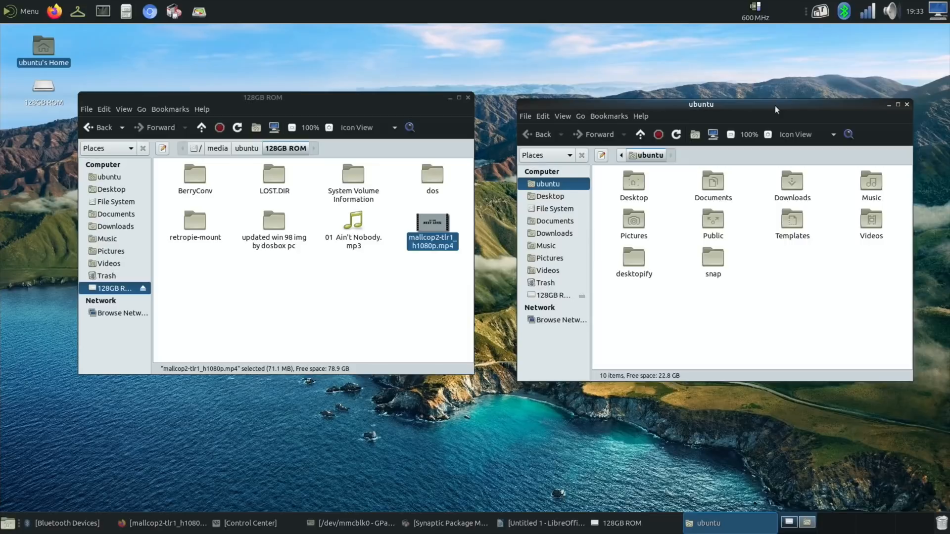
{"action": "mouse_move", "coordinate": [174, 327]}
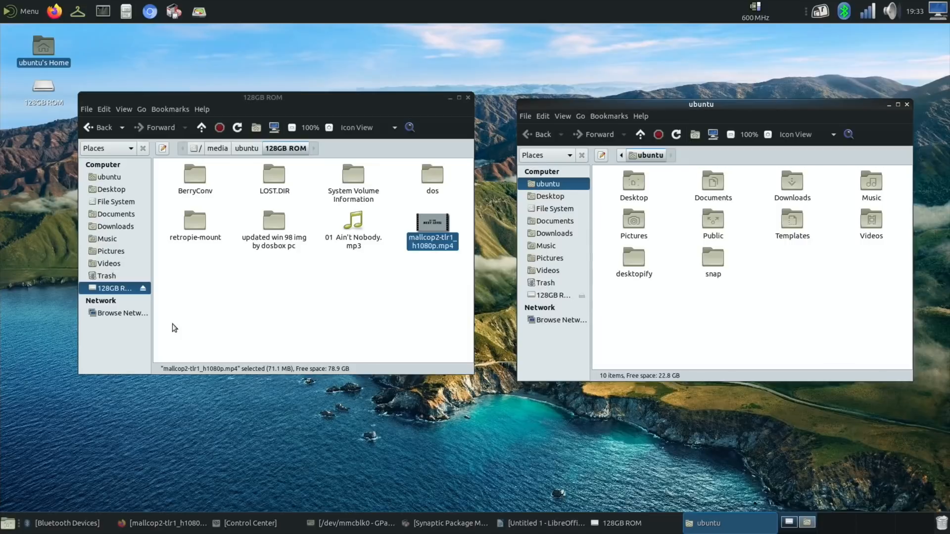
{"action": "mouse_move", "coordinate": [109, 518]}
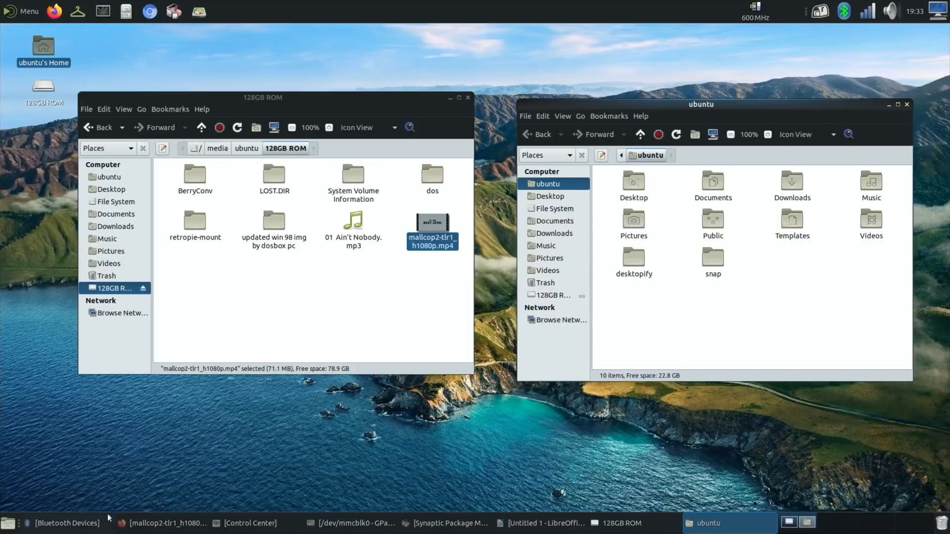
{"action": "mouse_move", "coordinate": [688, 54]}
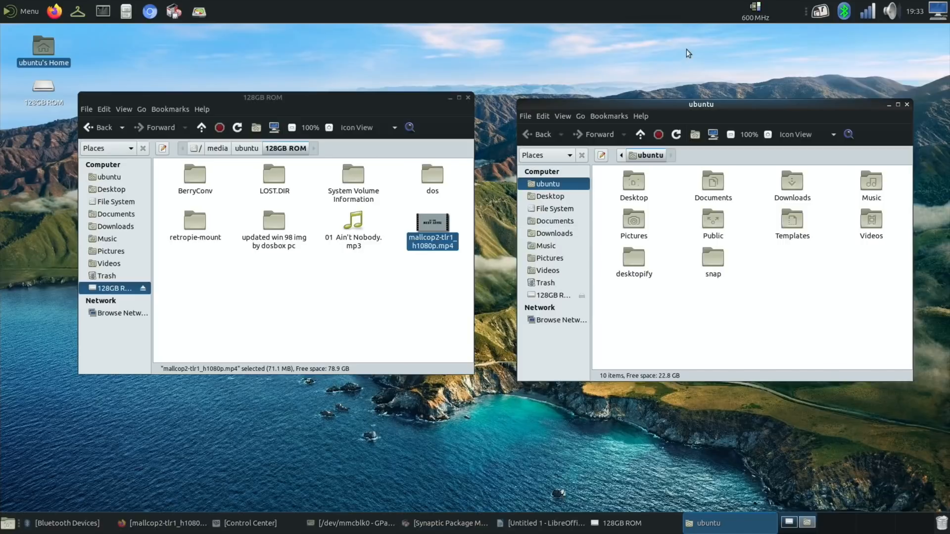
{"action": "mouse_move", "coordinate": [754, 17]}
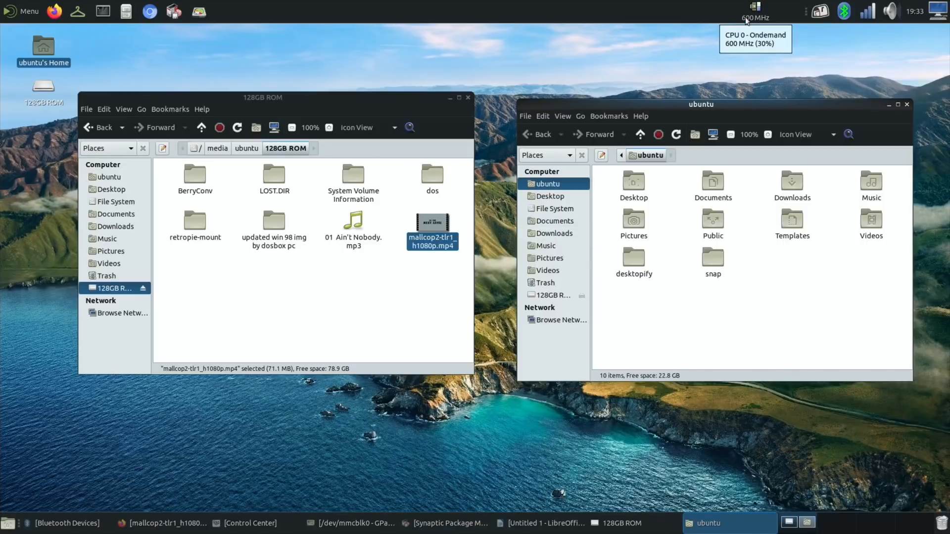
{"action": "mouse_move", "coordinate": [766, 40]}
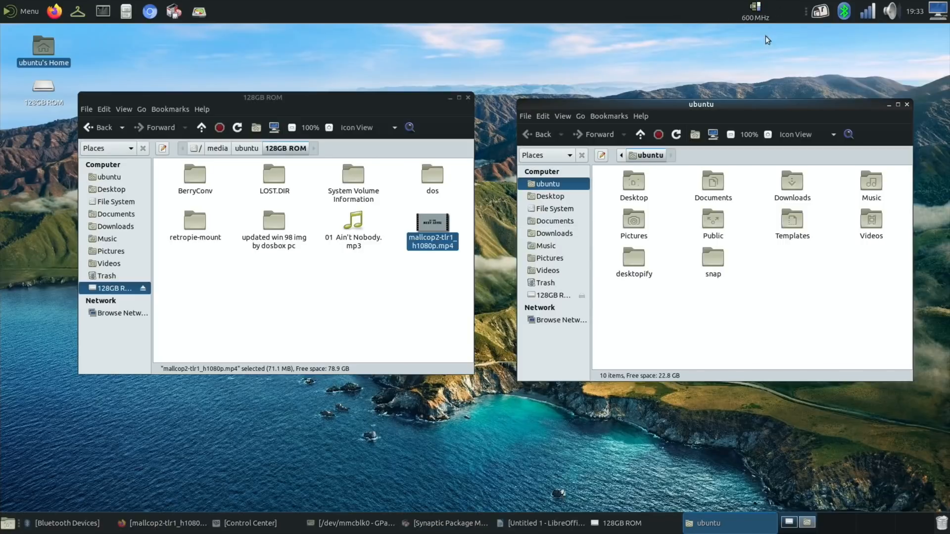
{"action": "mouse_move", "coordinate": [110, 41]}
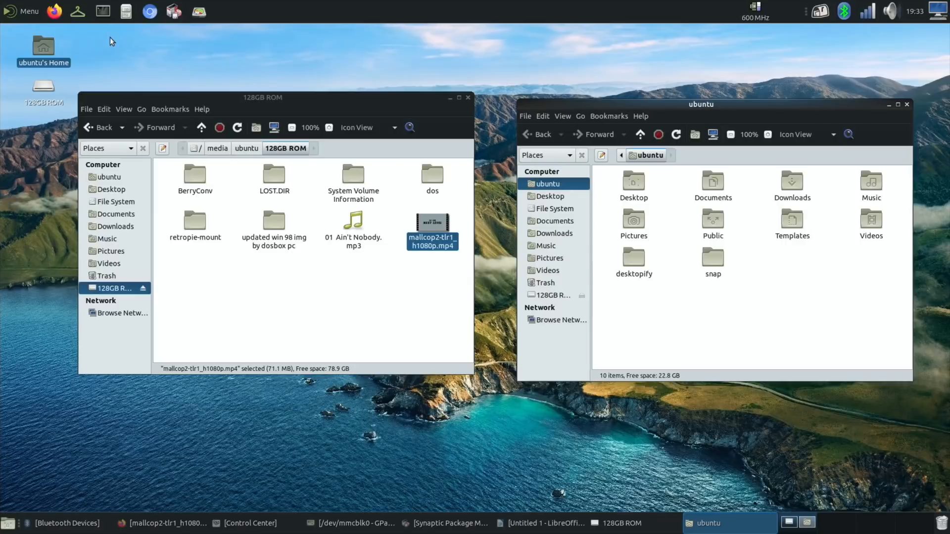
{"action": "left_click", "coordinate": [24, 11]}
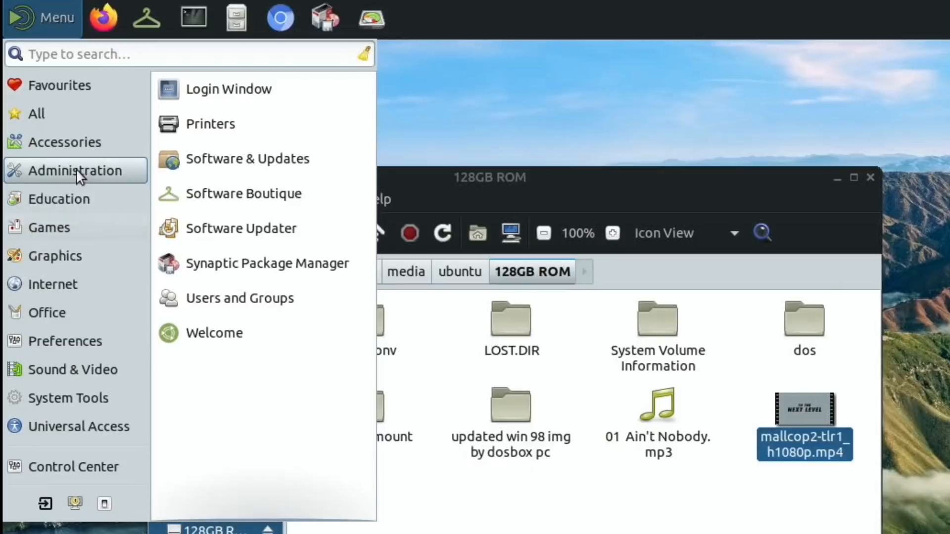
{"action": "left_click", "coordinate": [36, 114]}
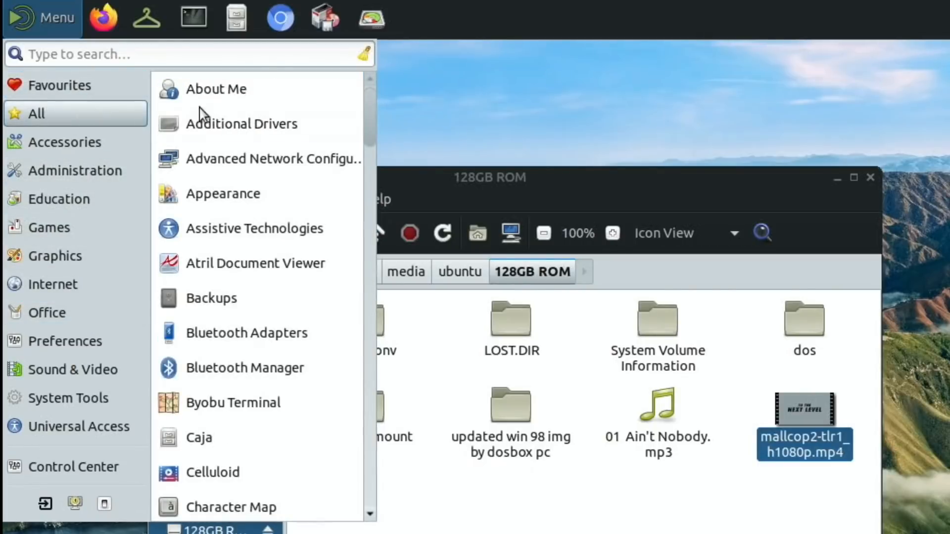
{"action": "scroll", "scroll_direction": "down", "scroll_amount": 3}
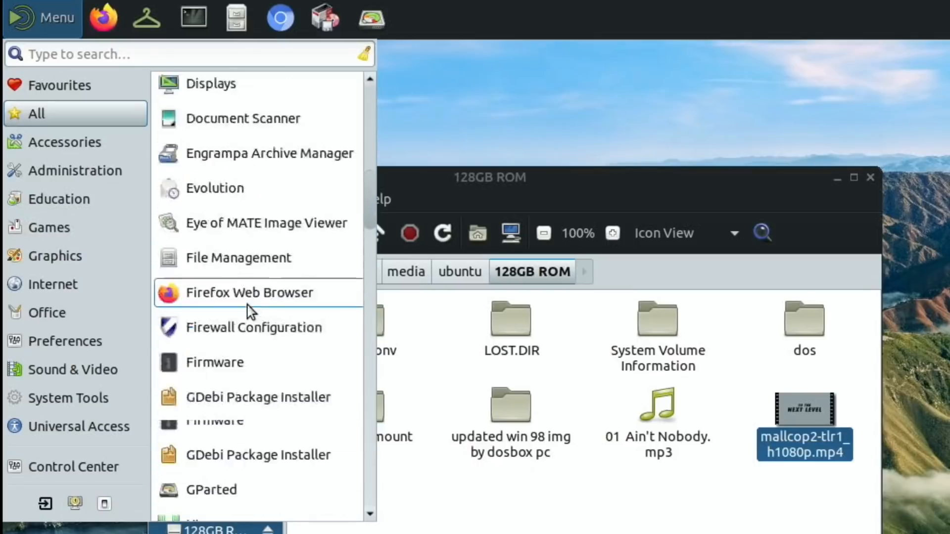
{"action": "scroll", "scroll_direction": "down", "scroll_amount": 3}
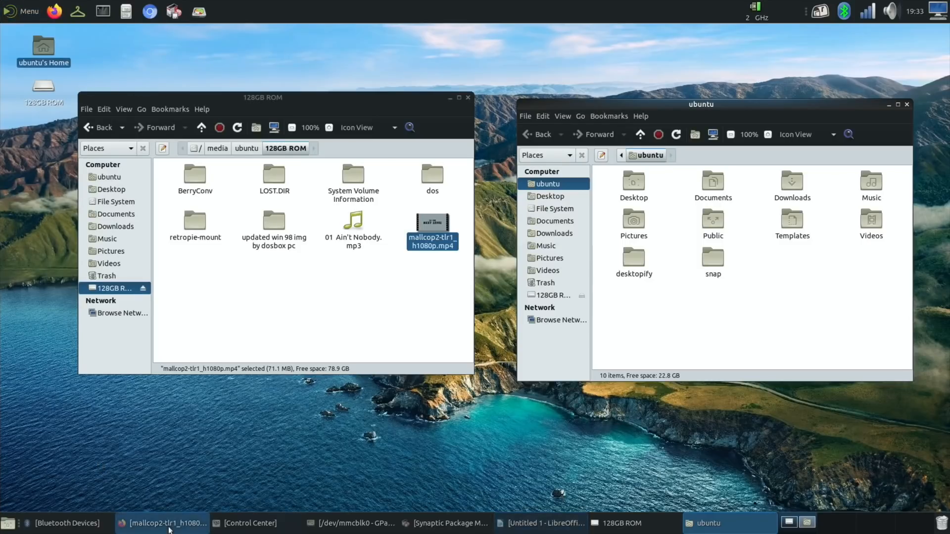
{"action": "mouse_move", "coordinate": [8, 523]}
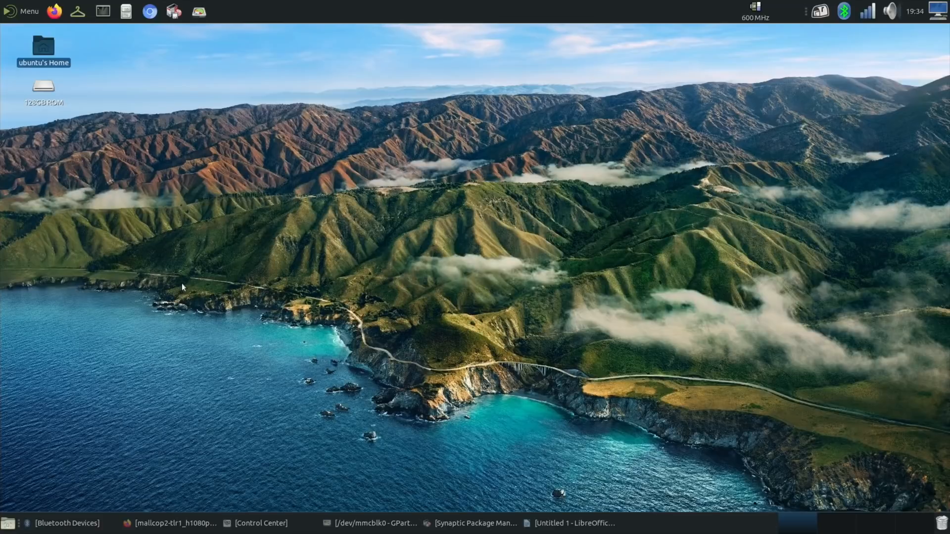
{"action": "mouse_move", "coordinate": [278, 452]}
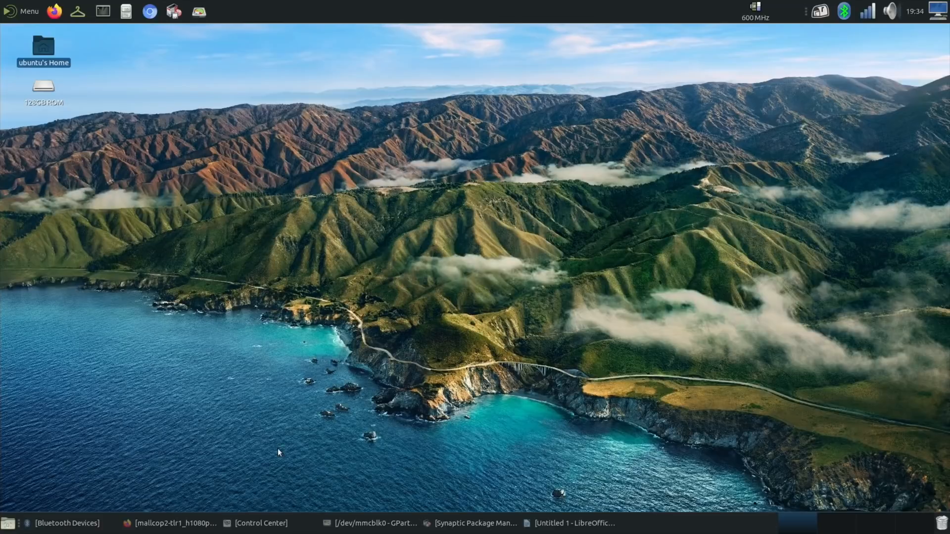
{"action": "mouse_move", "coordinate": [550, 176]}
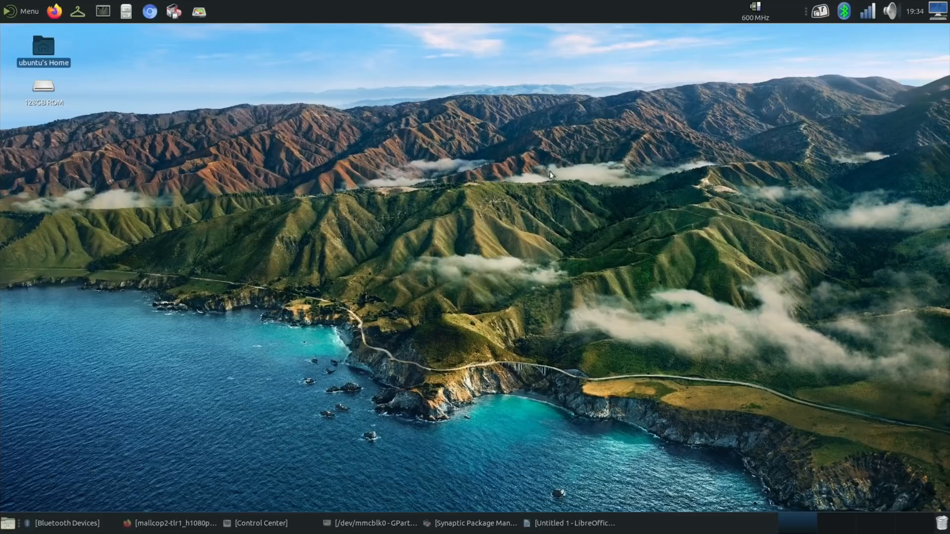
{"action": "mouse_move", "coordinate": [218, 153]}
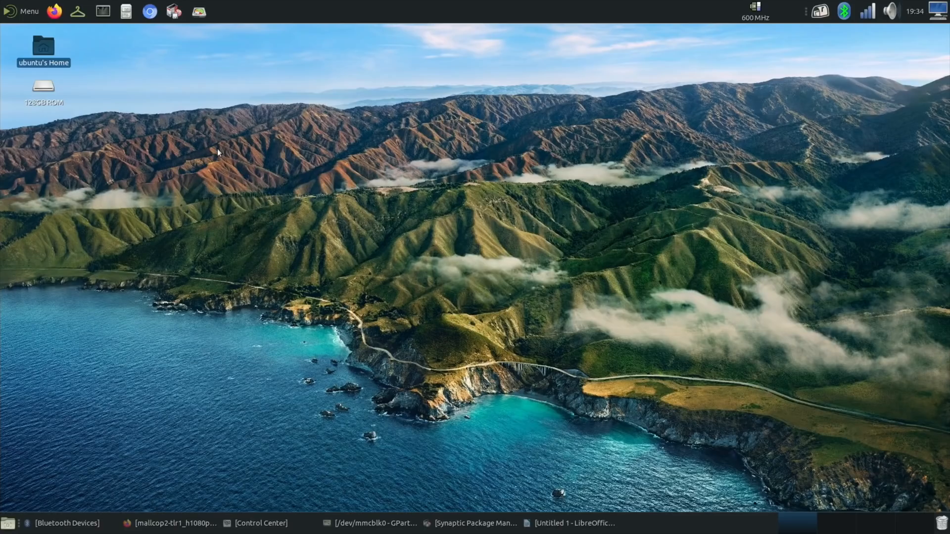